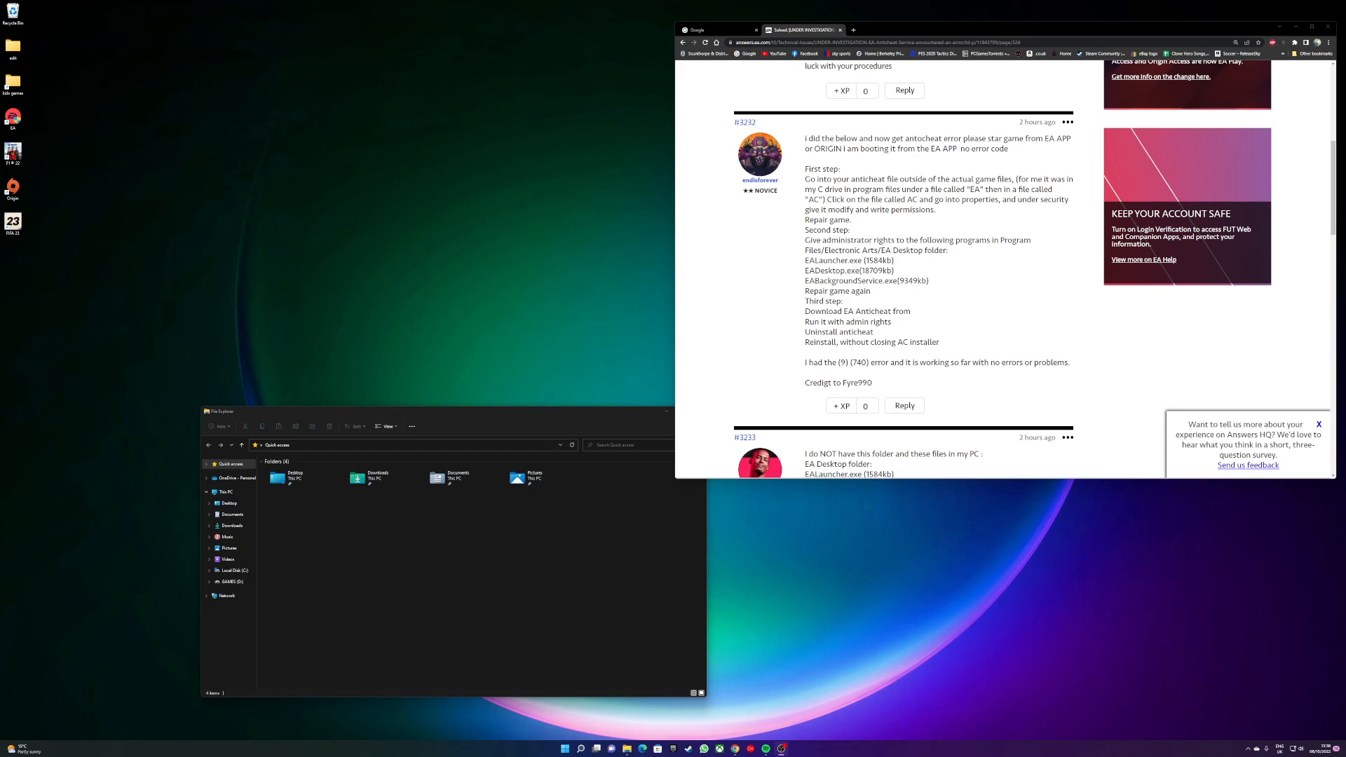
mouse_move(544, 513)
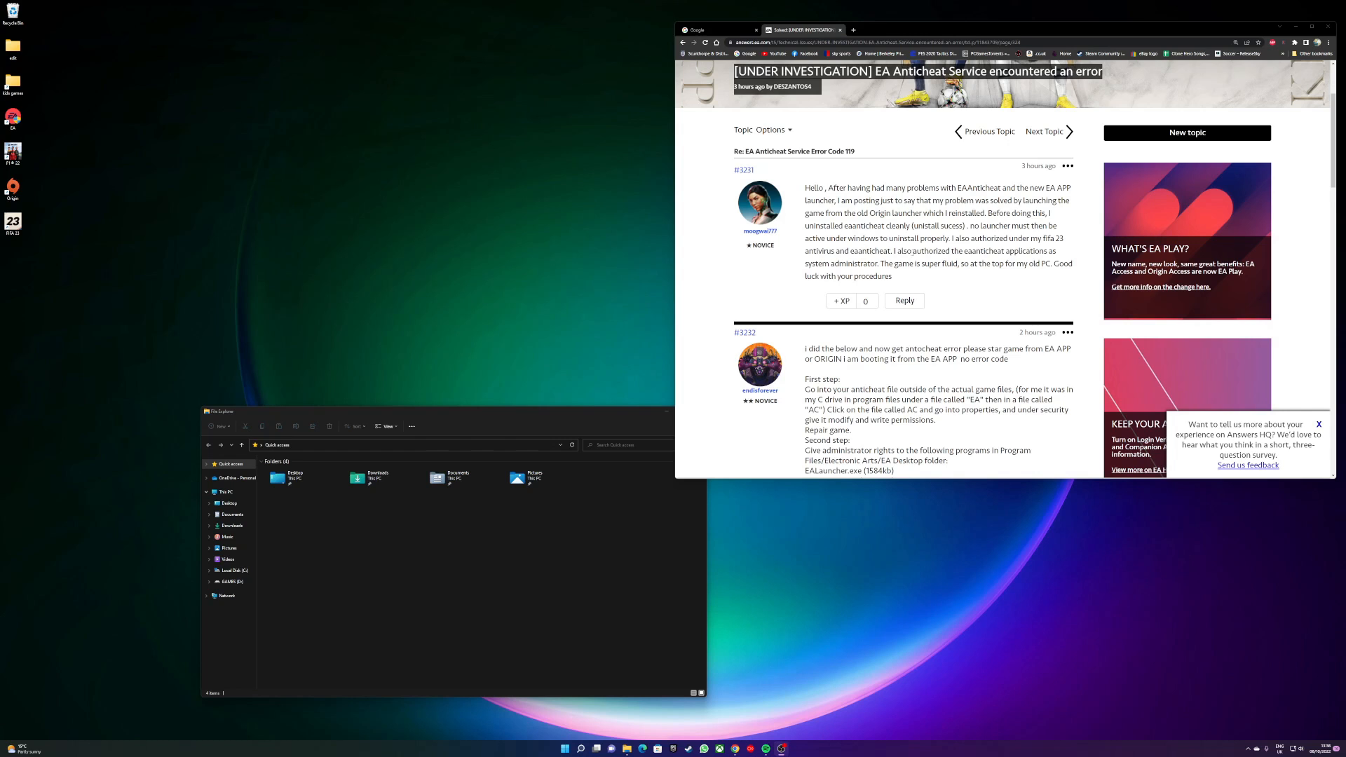
- Browse to C:\Program Files\EA and select the AC anticheat folder
scroll(down, 3)
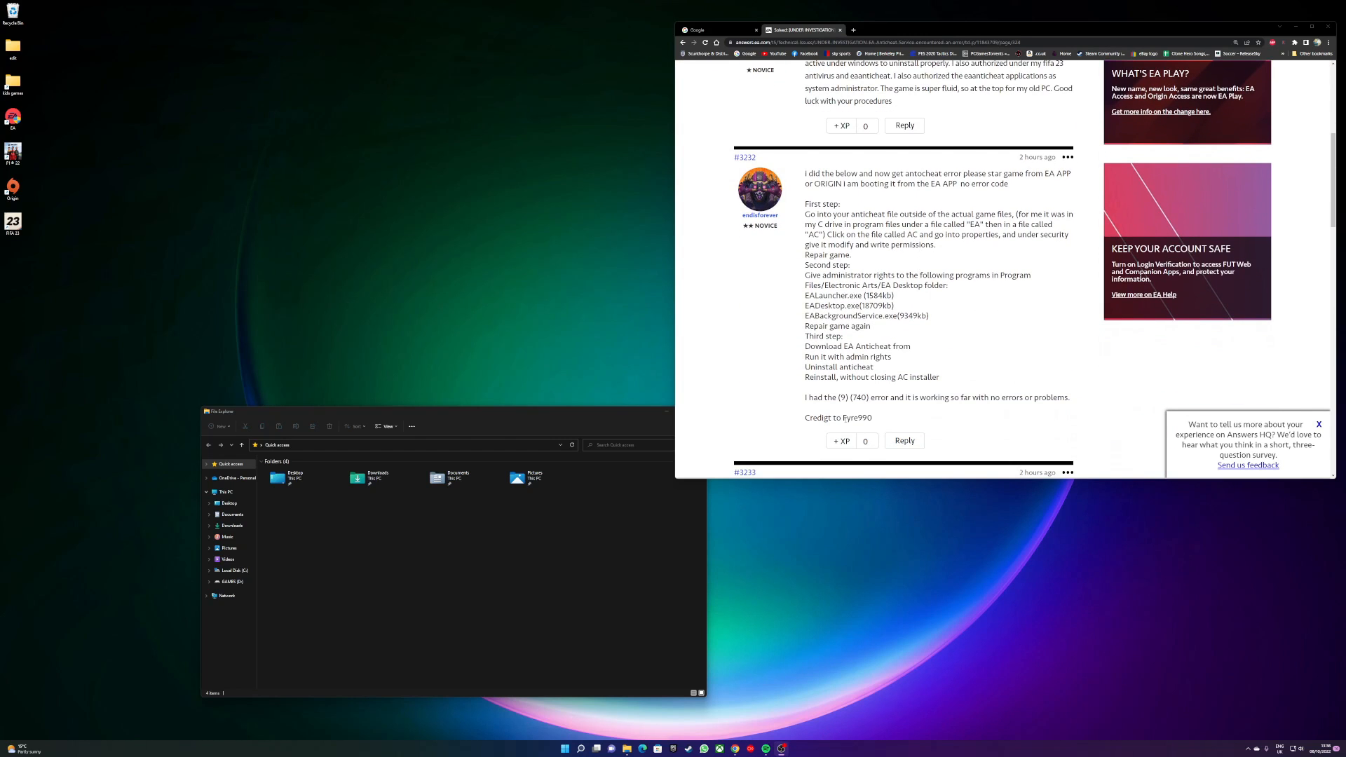
double_click(856, 418)
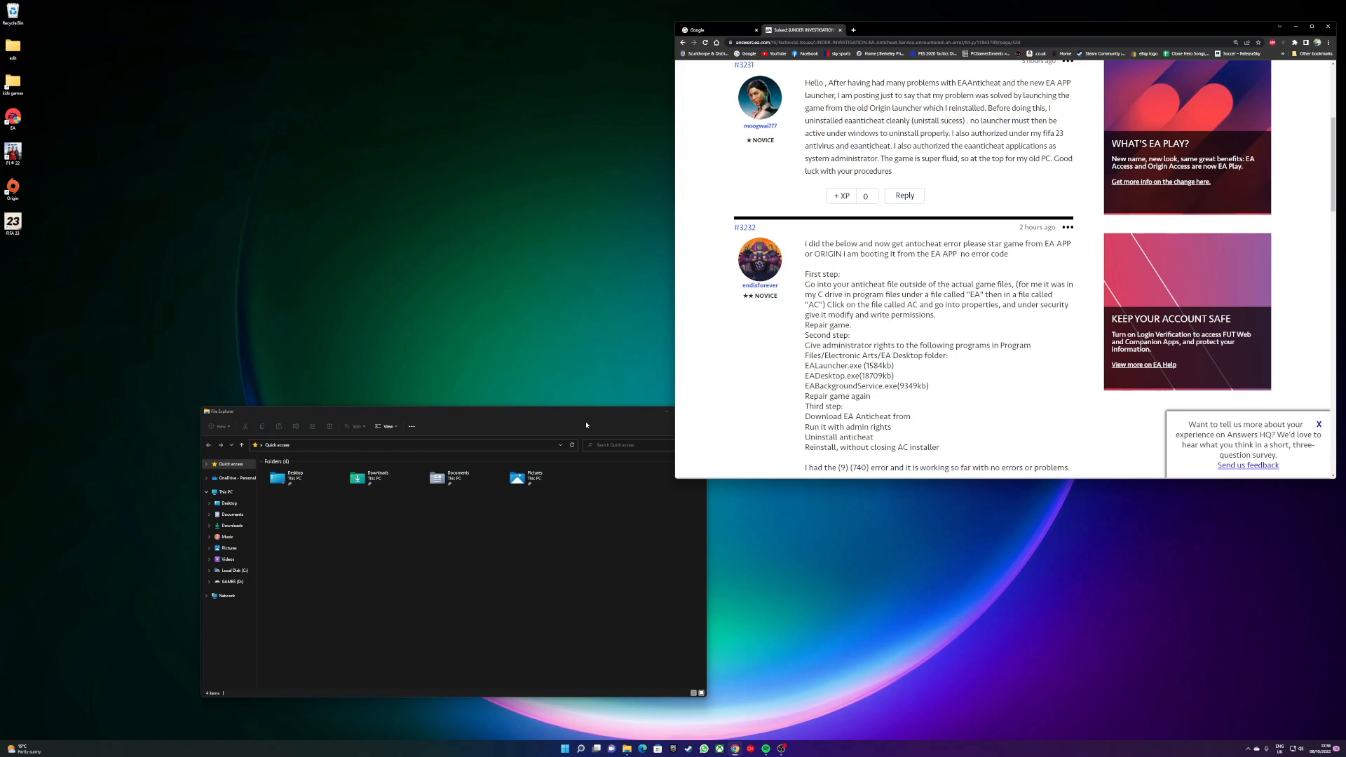
click(233, 571)
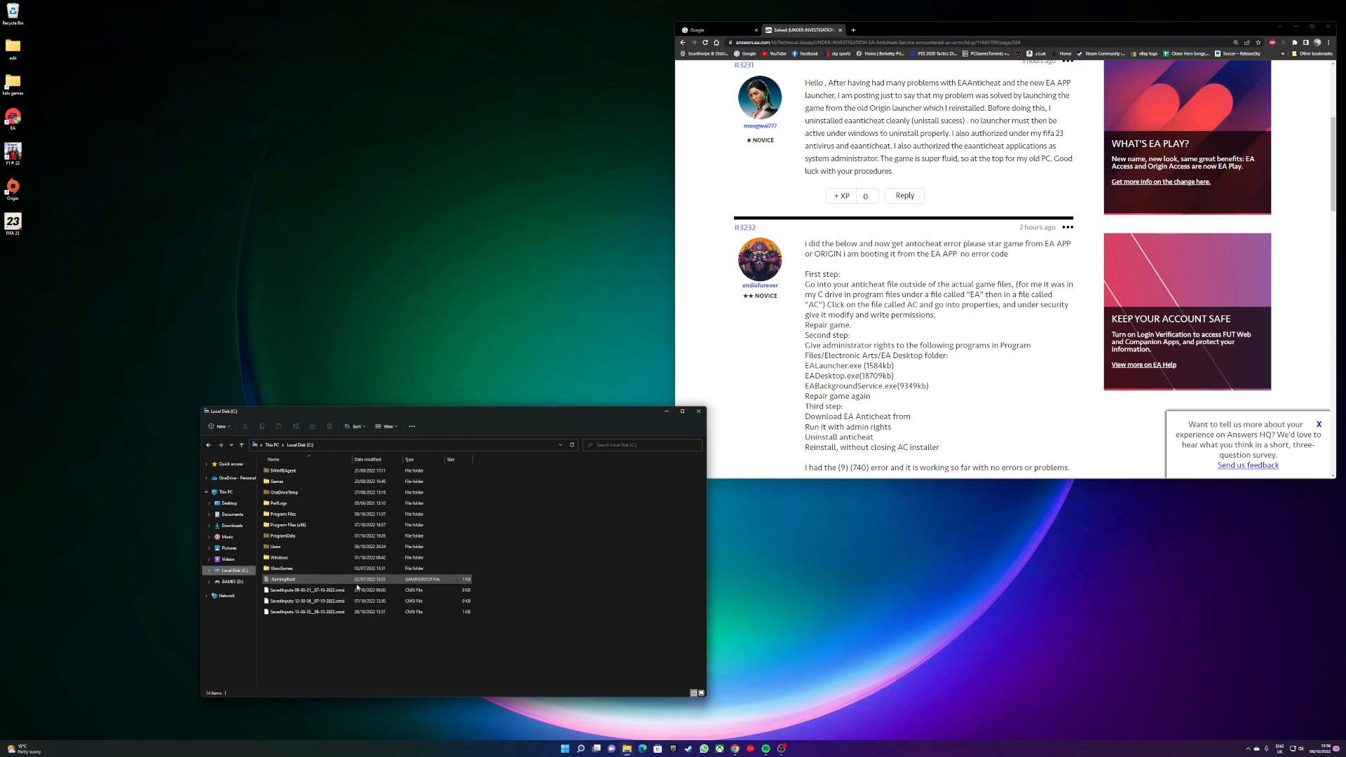
click(281, 513)
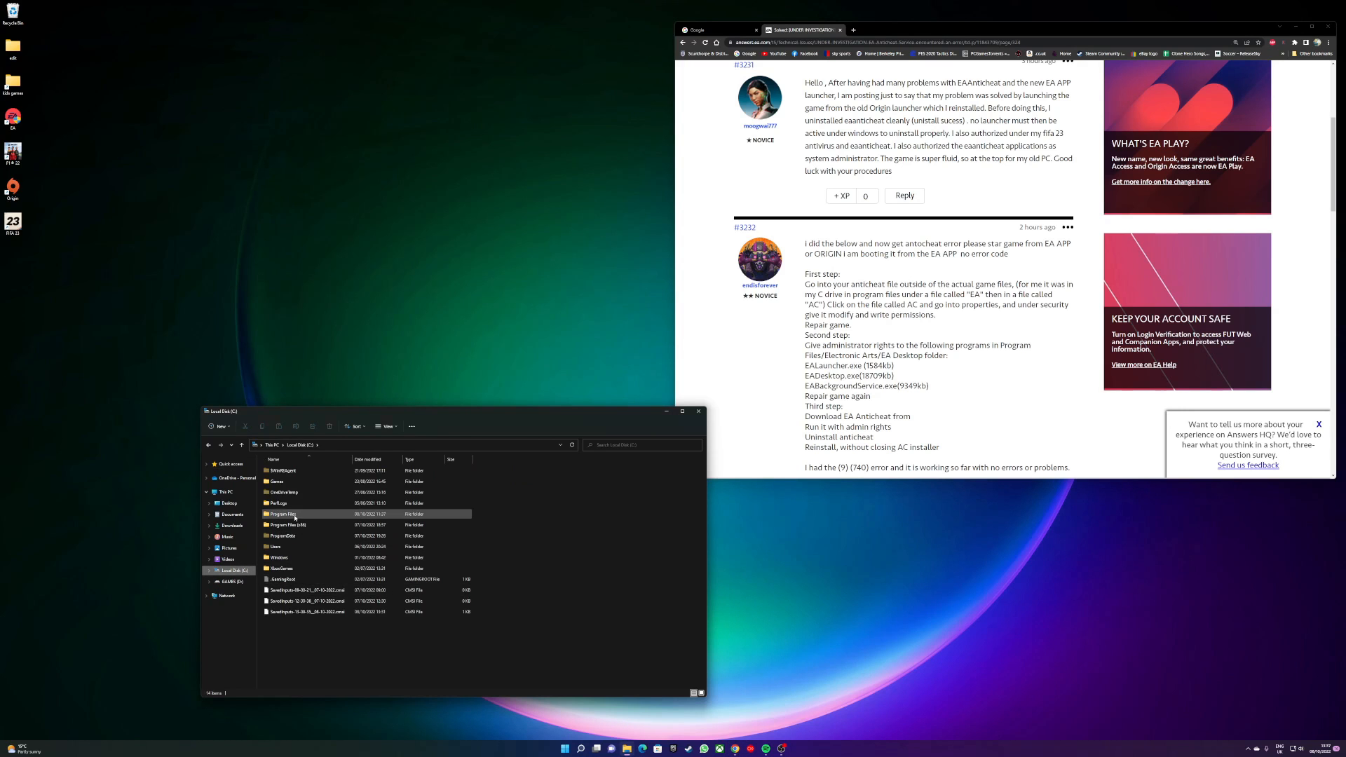
double_click(282, 513)
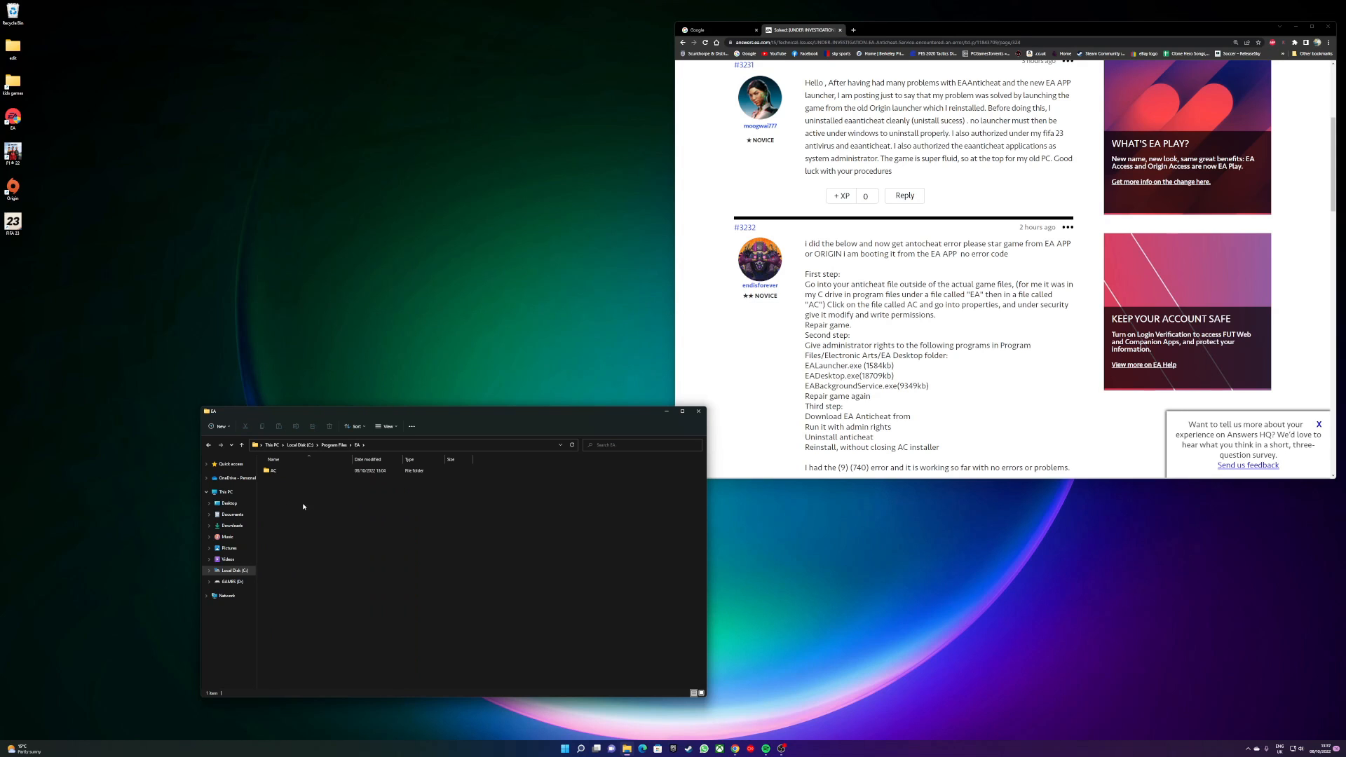
click(274, 471)
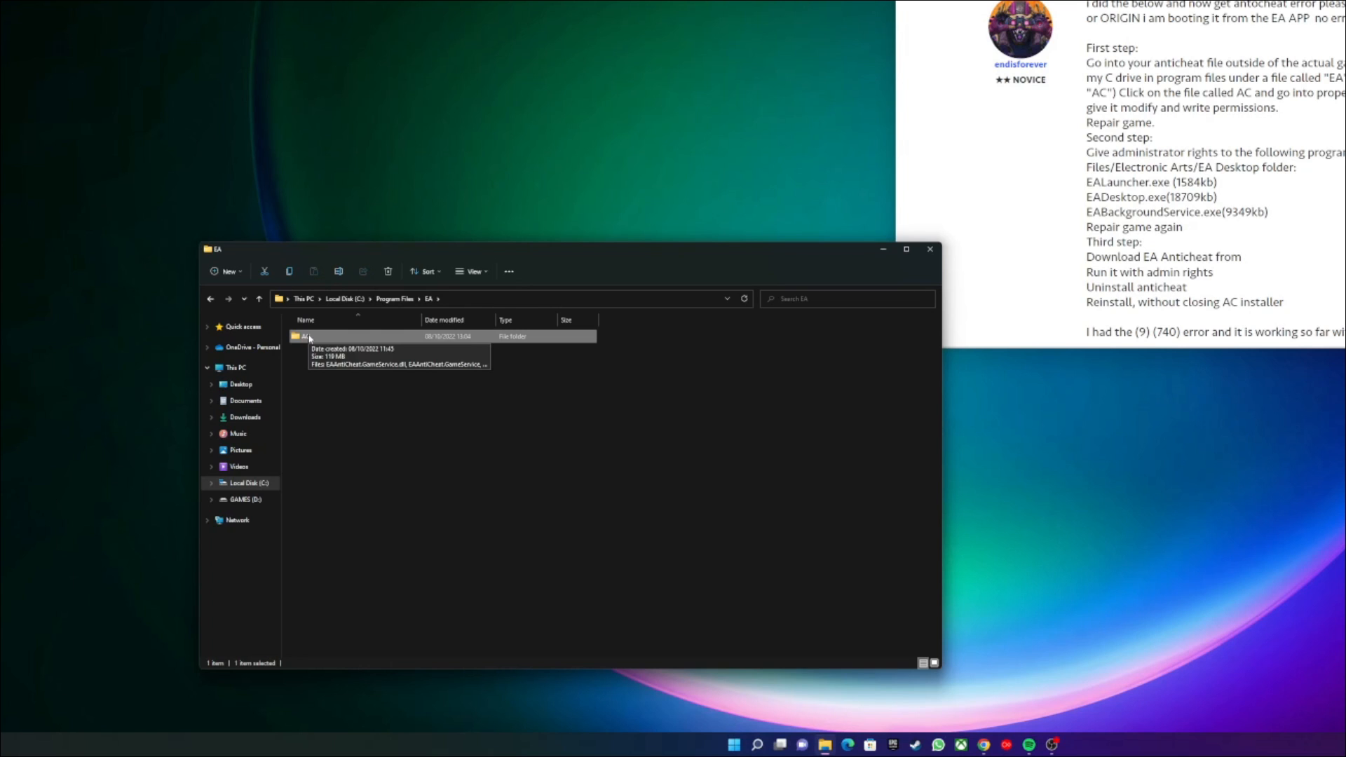
- View the AC folder's Security permissions for SYSTEM and ALL APPLICATION PACKAGES
right_click(304, 336)
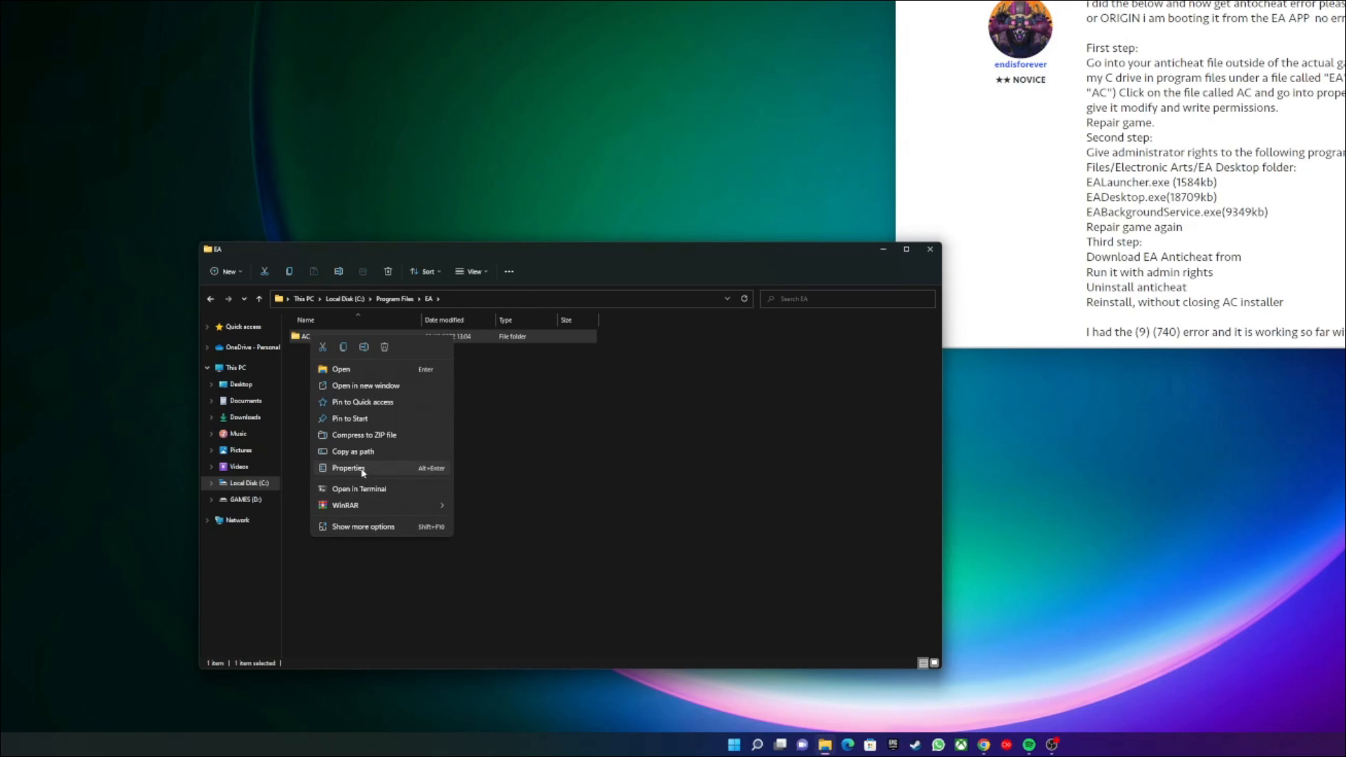
click(348, 468)
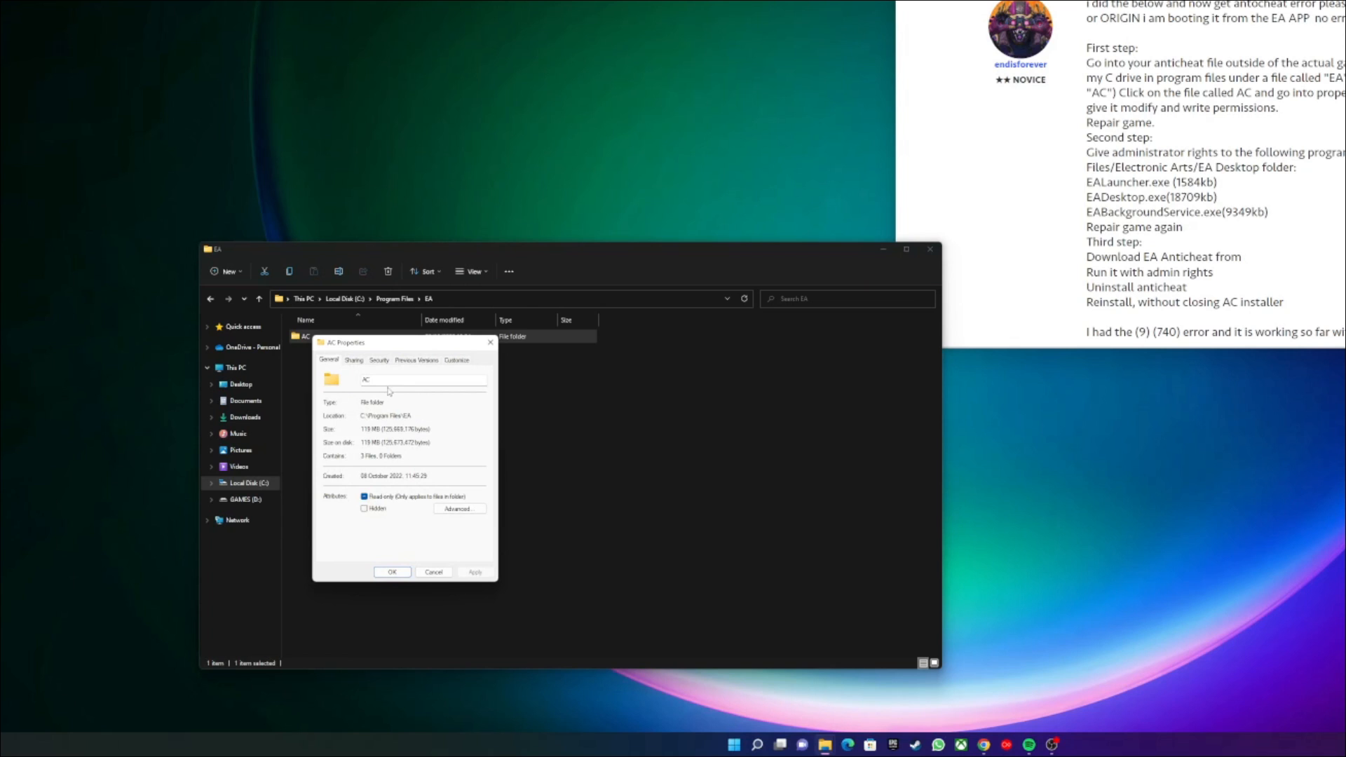
click(379, 360)
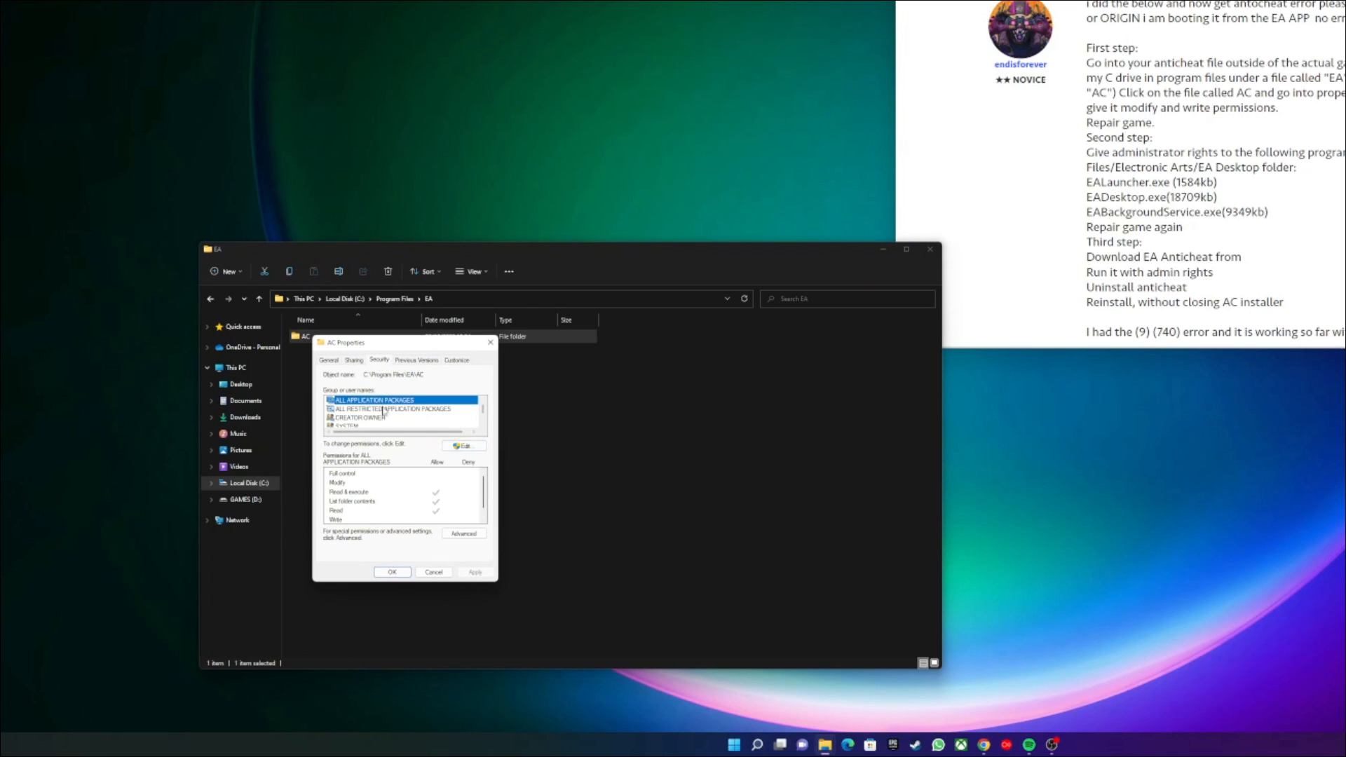
click(346, 424)
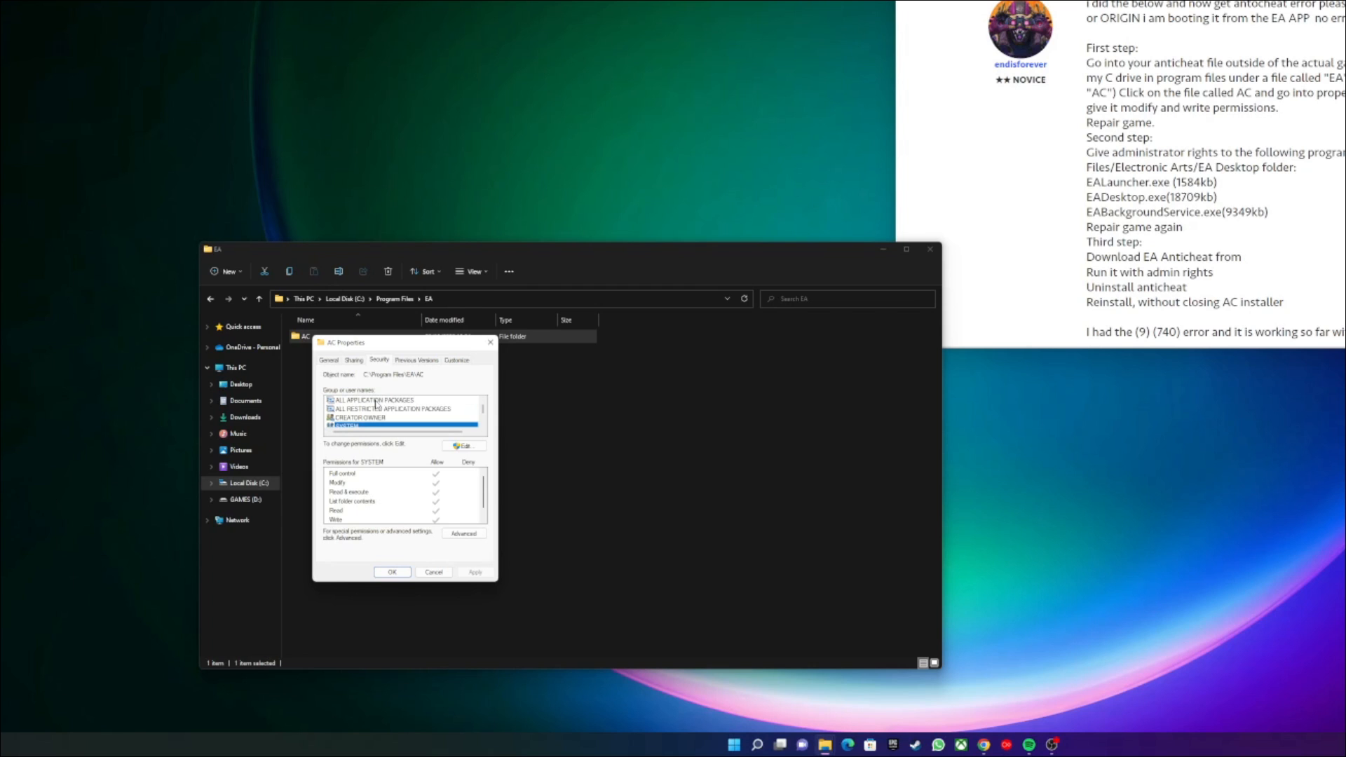
click(371, 400)
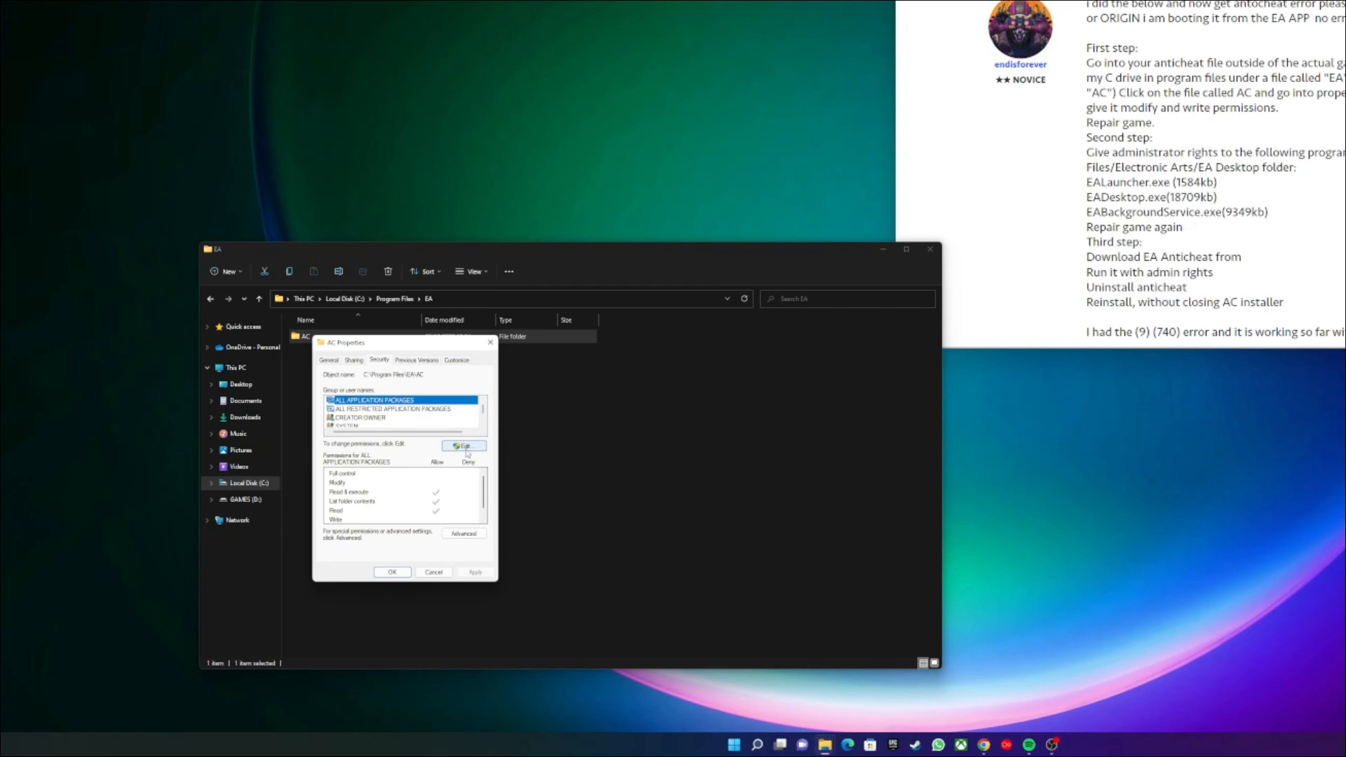
- Edit the AC folder's permissions to allow Modify access for ALL APPLICATION PACKAGES
click(462, 446)
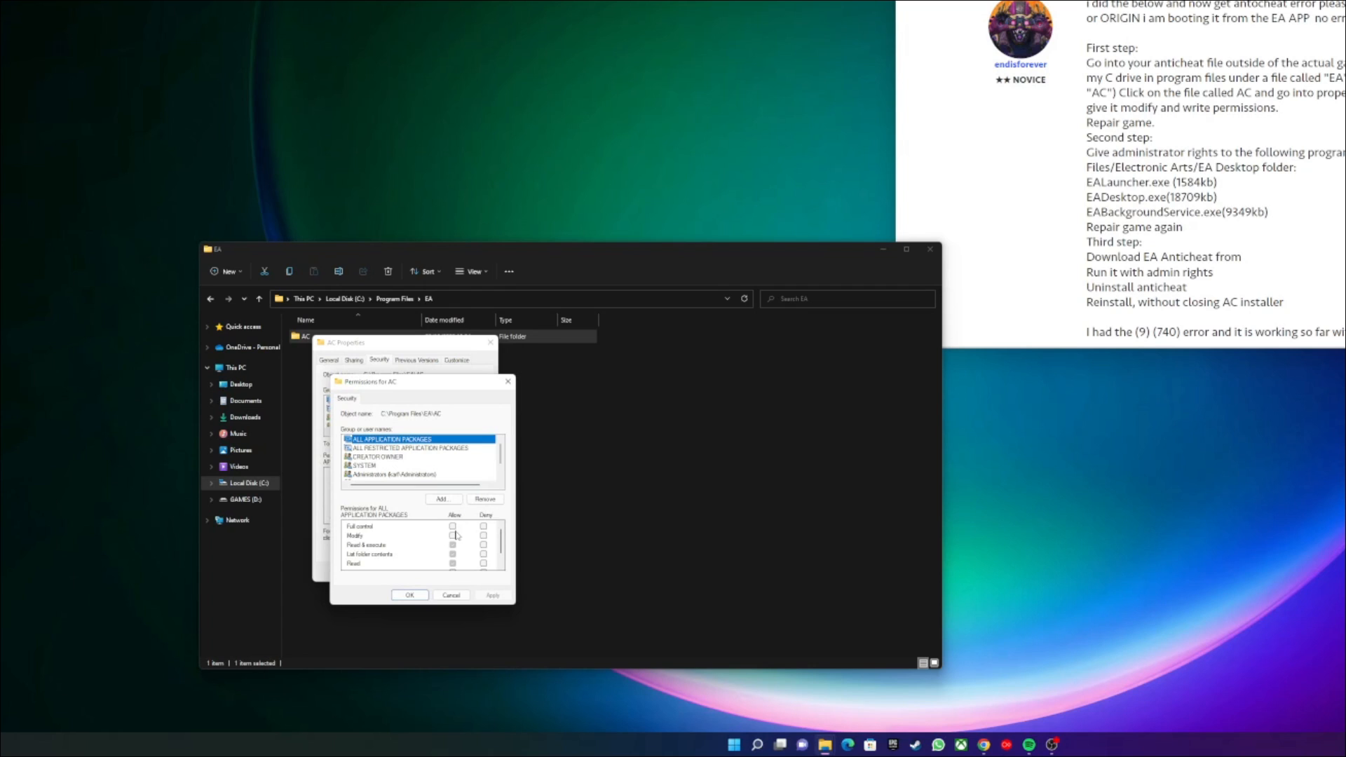
click(453, 534)
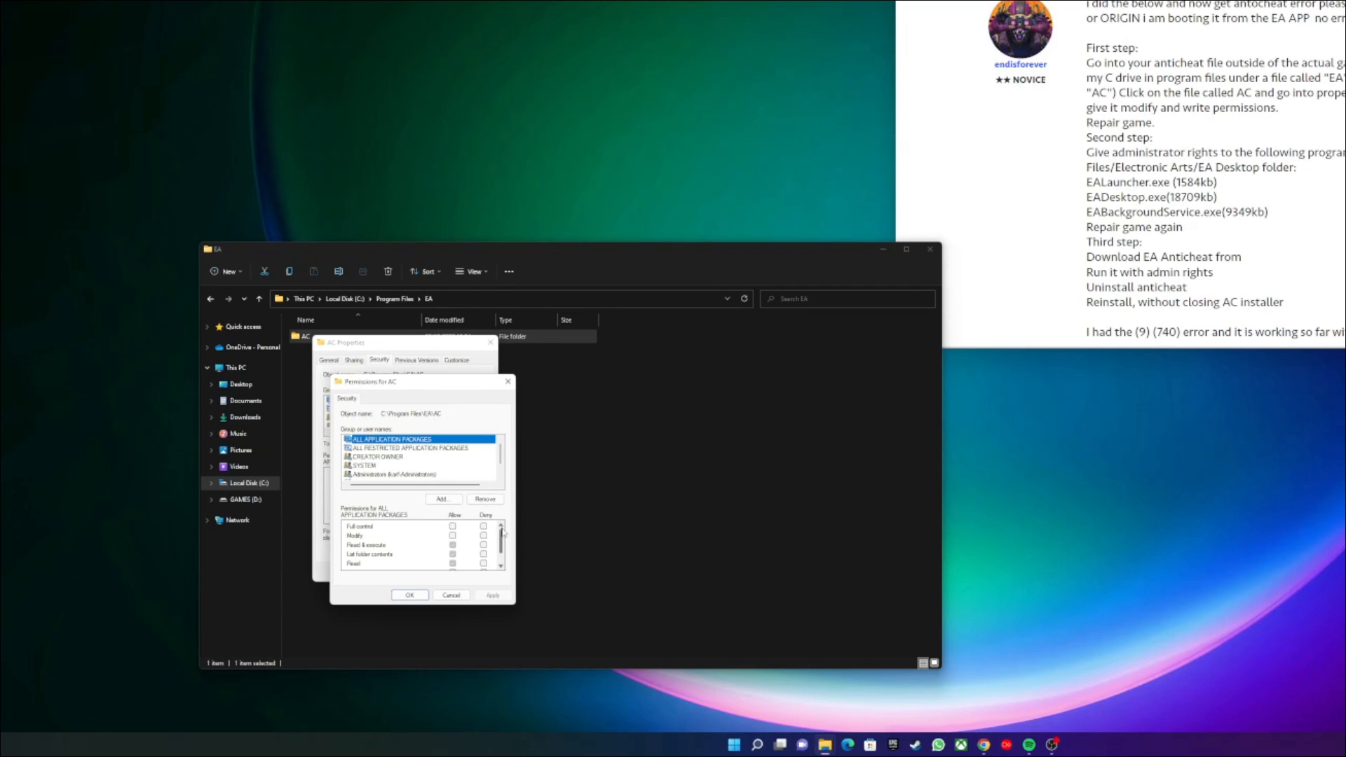
scroll(down, 3)
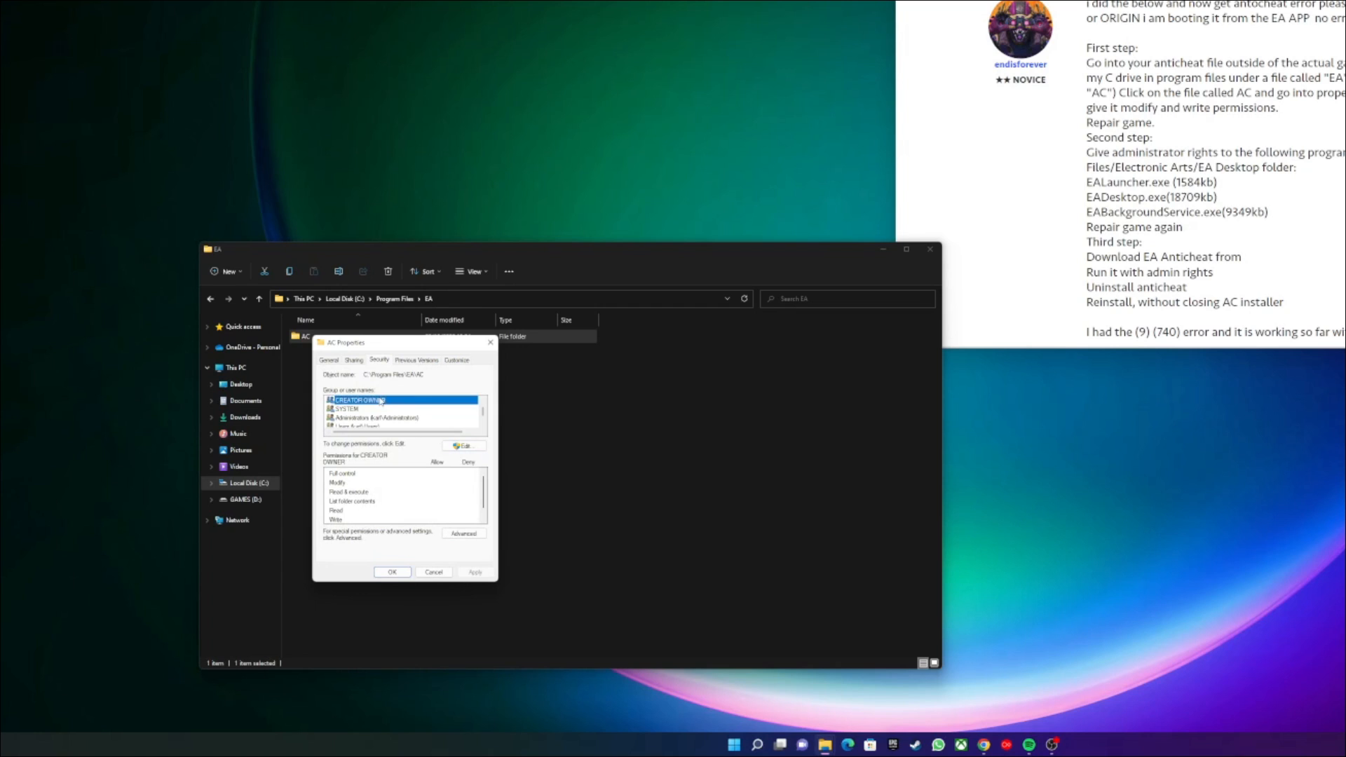
click(345, 408)
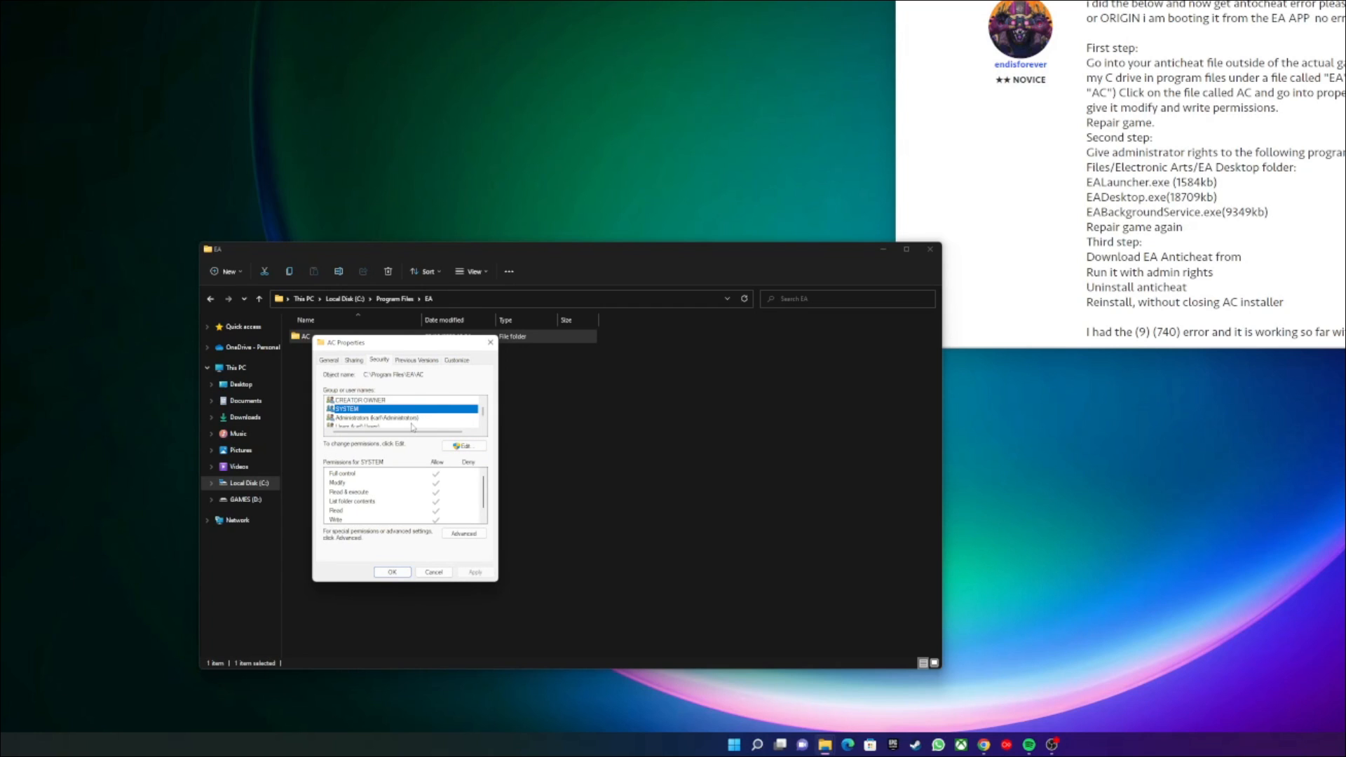
scroll(down, 3)
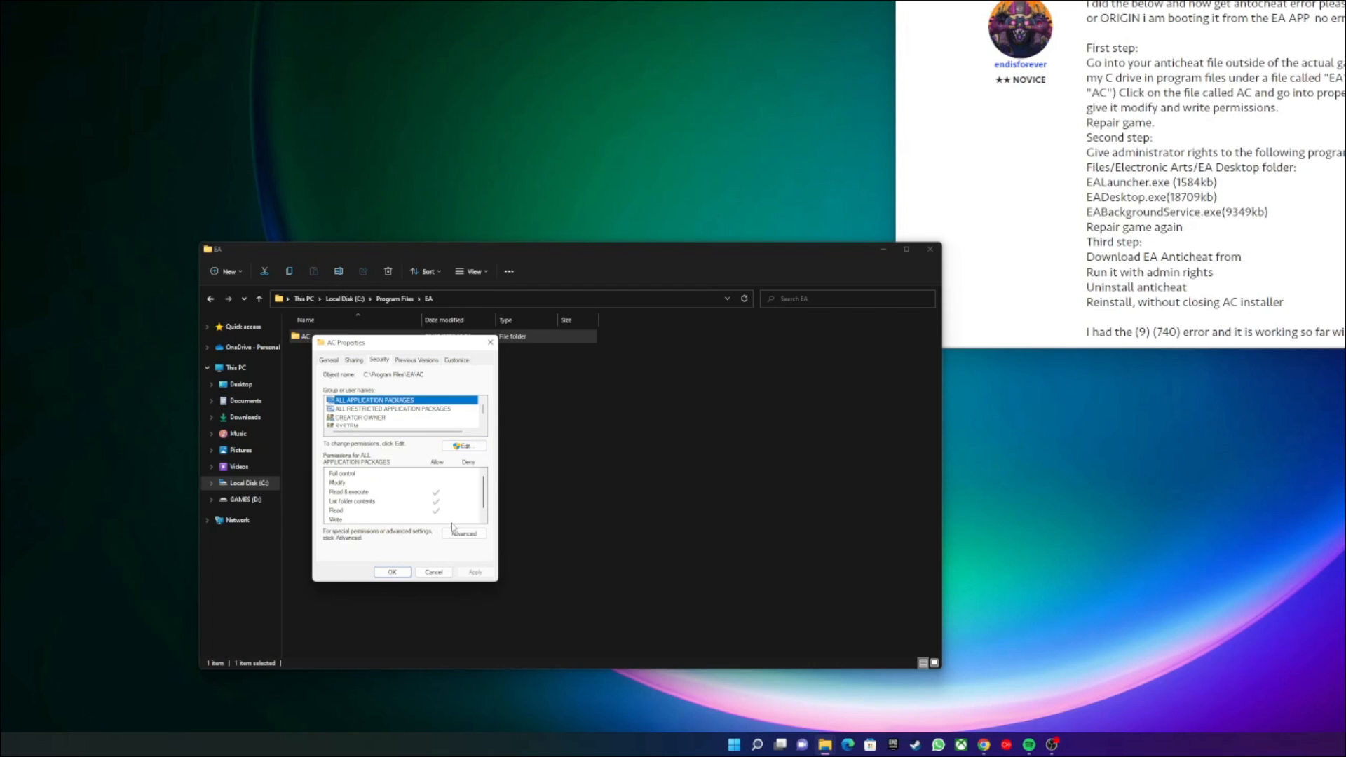
click(461, 446)
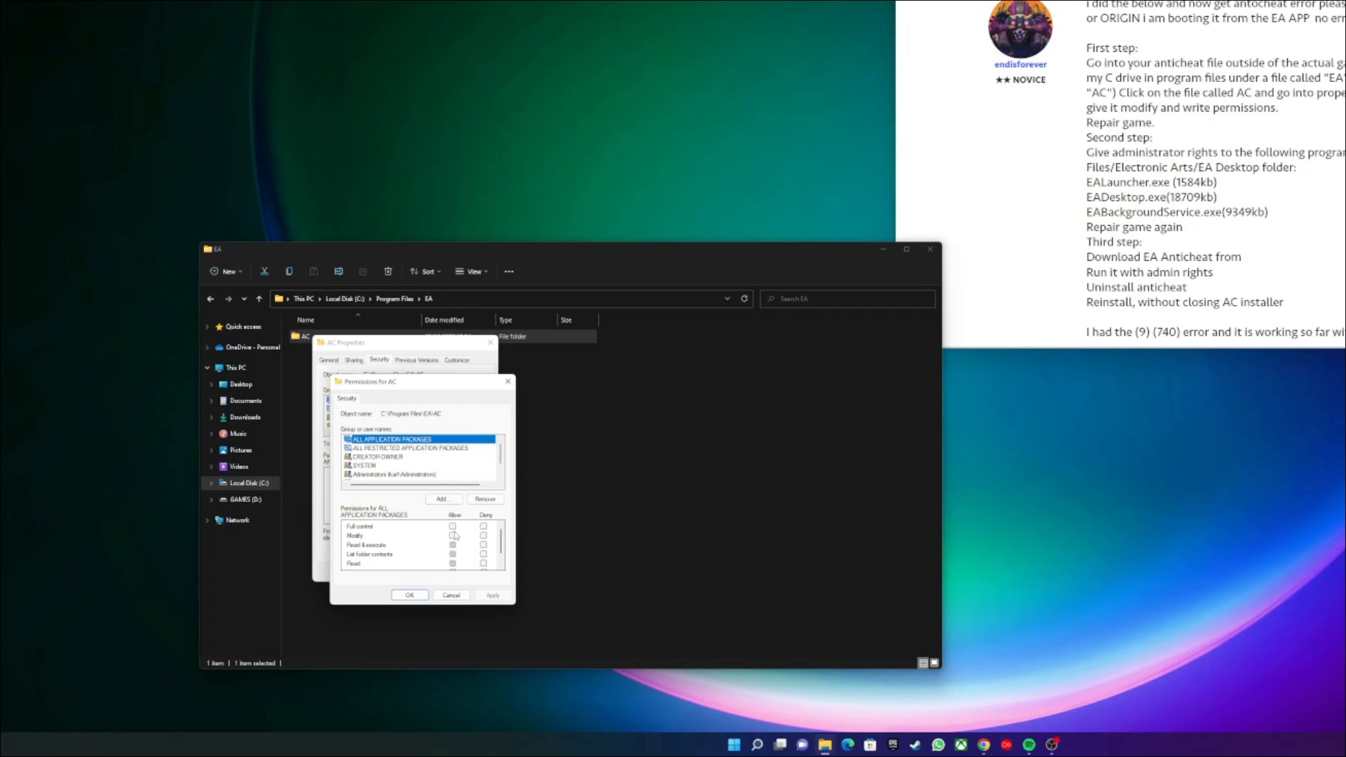
click(453, 555)
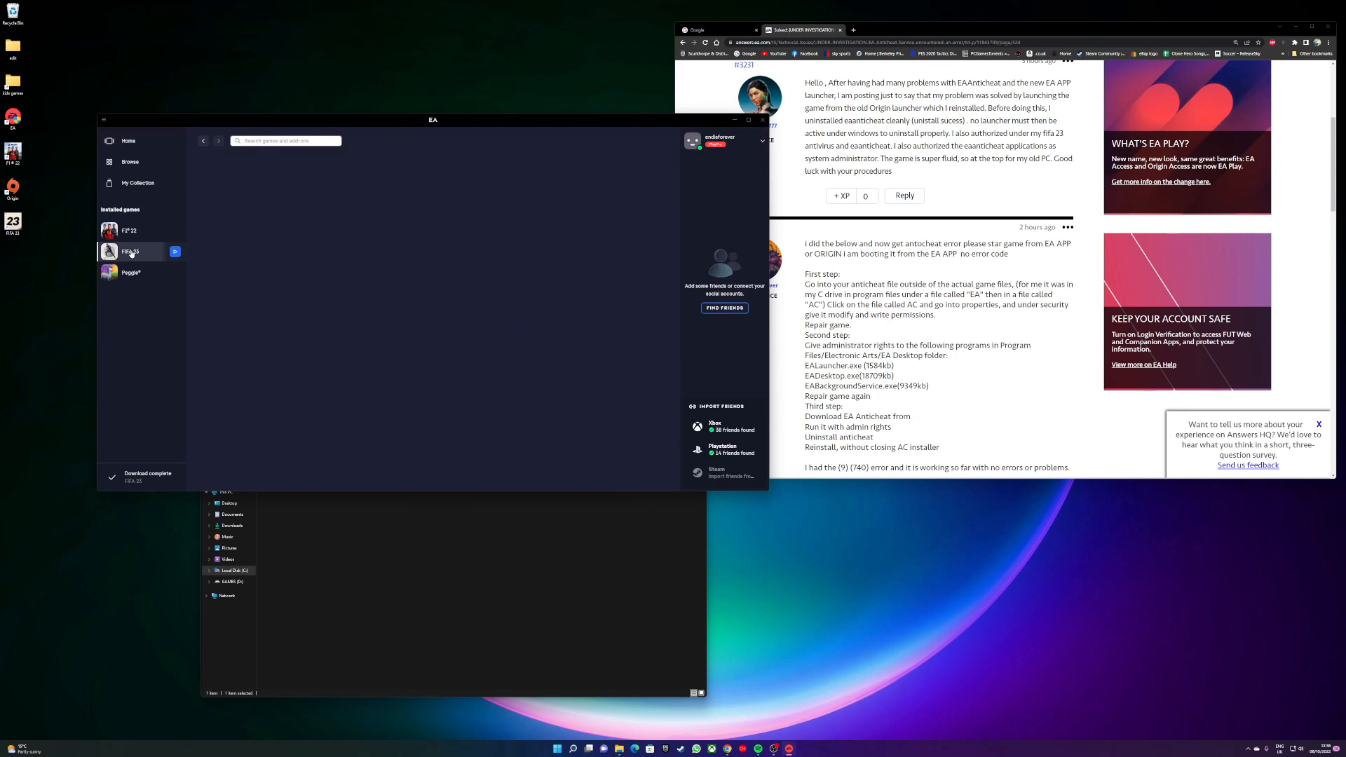
- Show FIFA 23's game options menu with Repair and Uninstall in the EA app
click(131, 251)
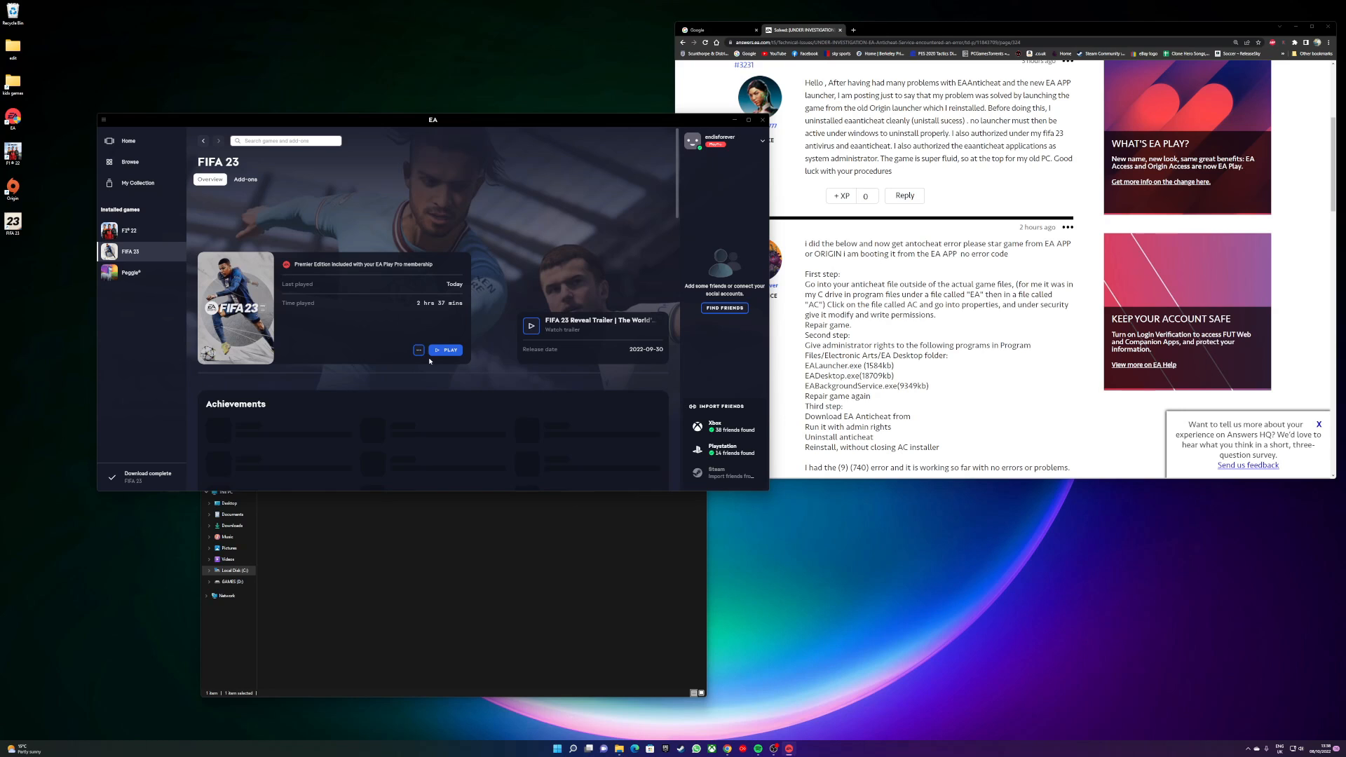
click(418, 349)
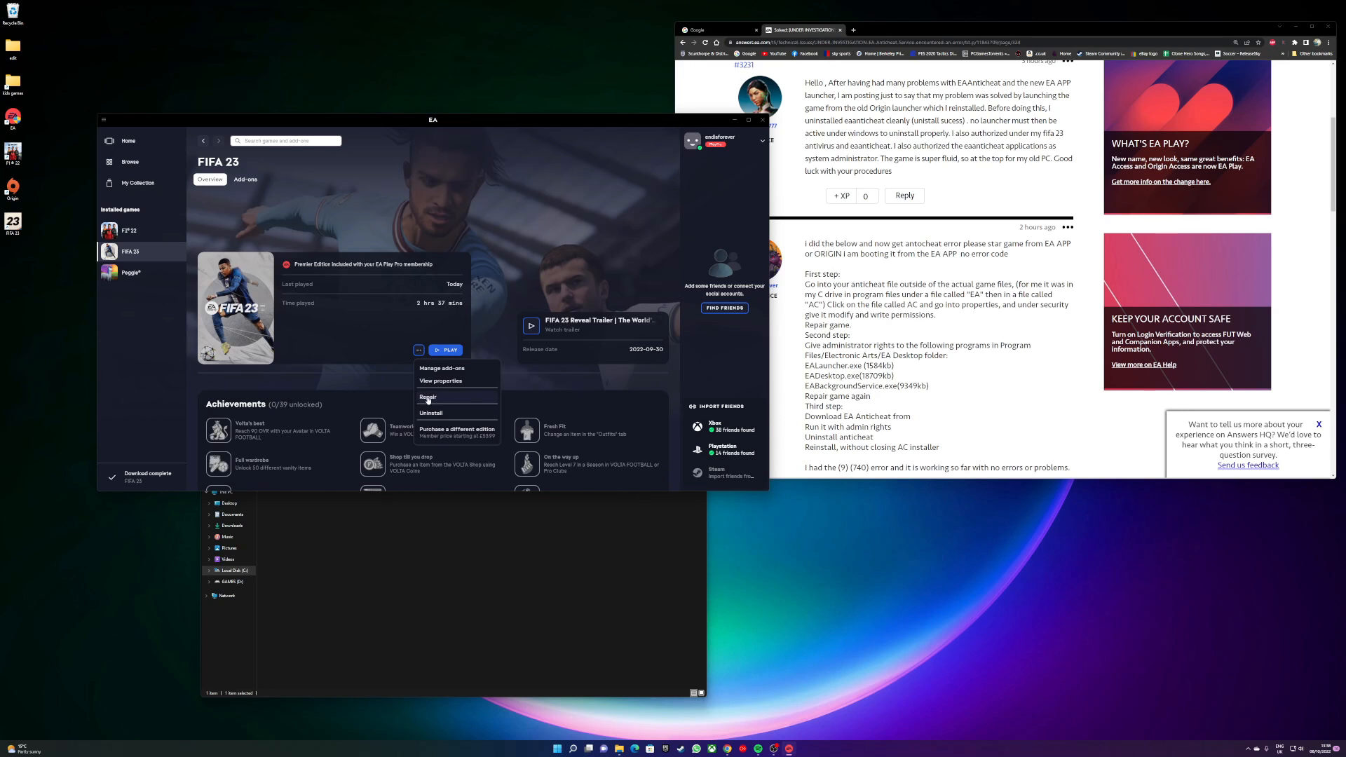
mouse_move(121, 440)
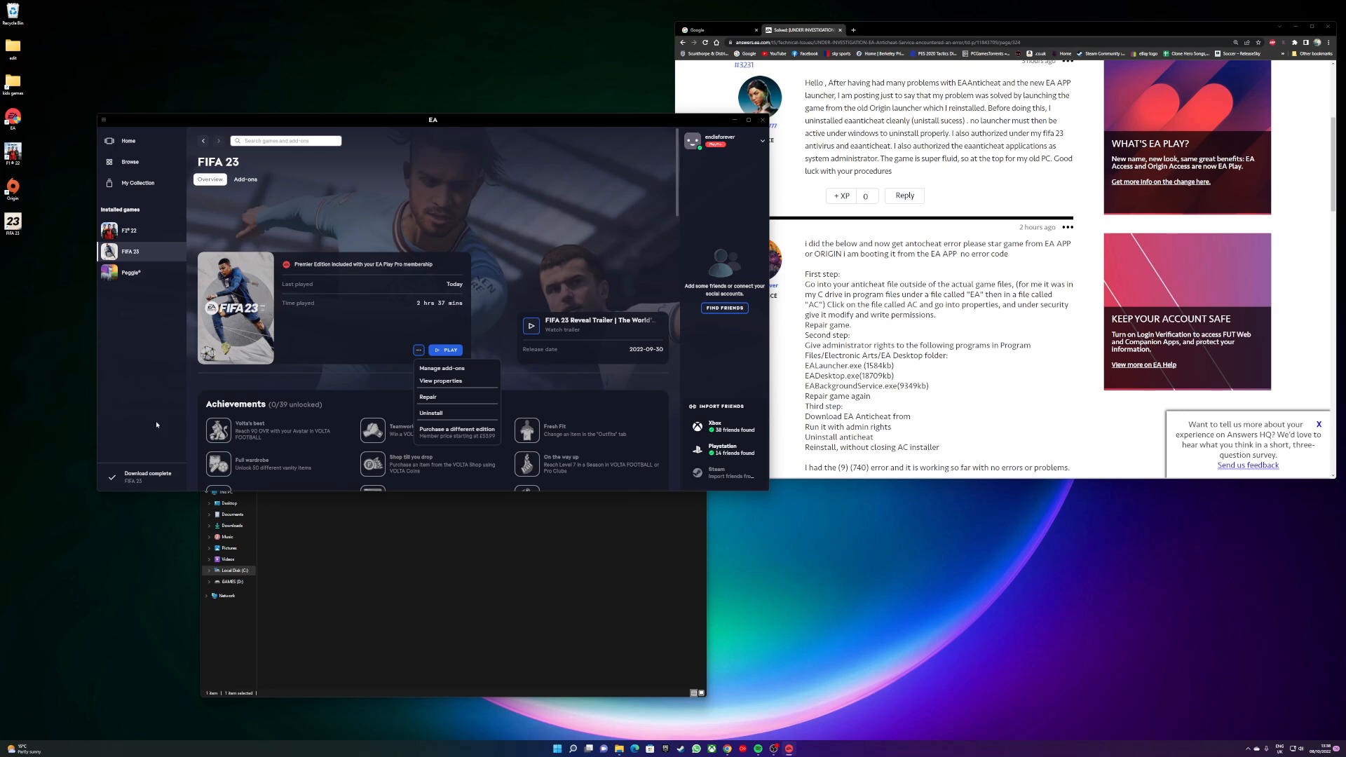
mouse_move(562, 234)
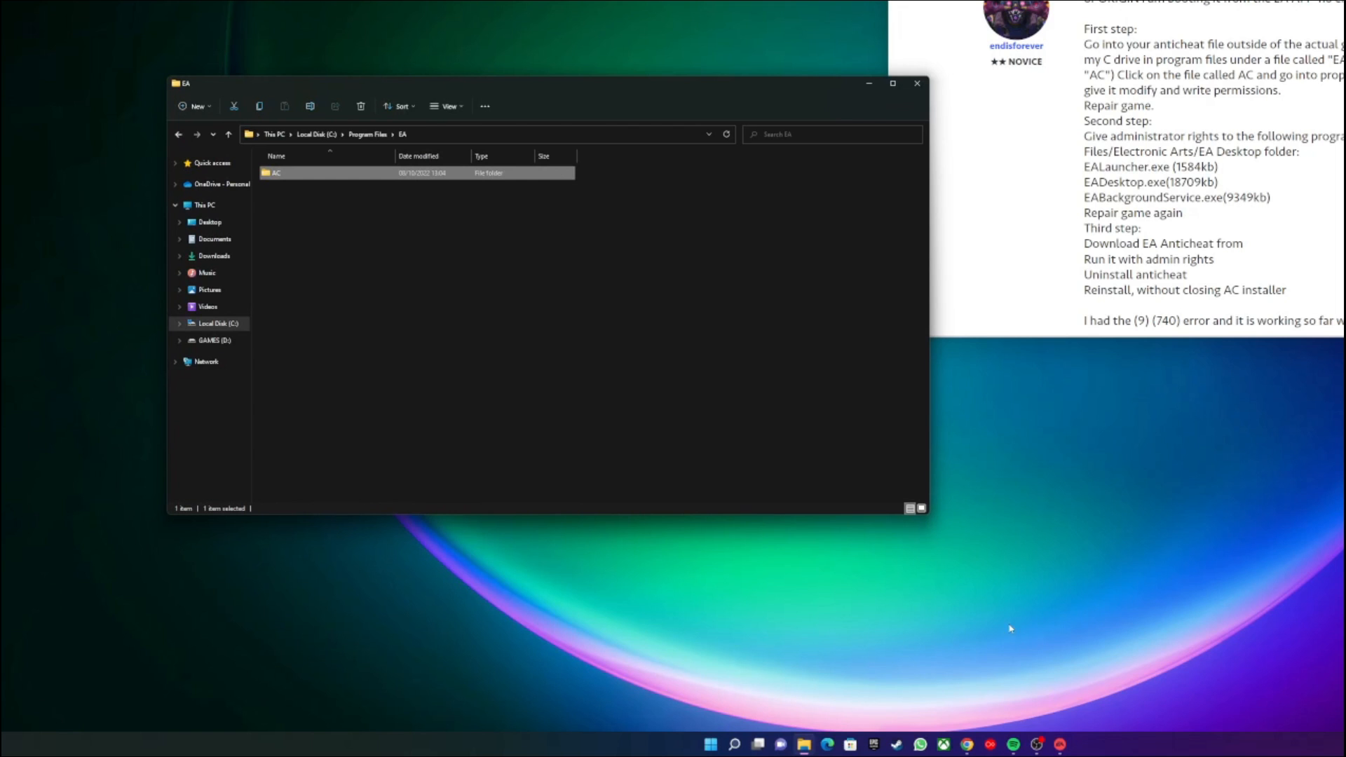
mouse_move(370, 140)
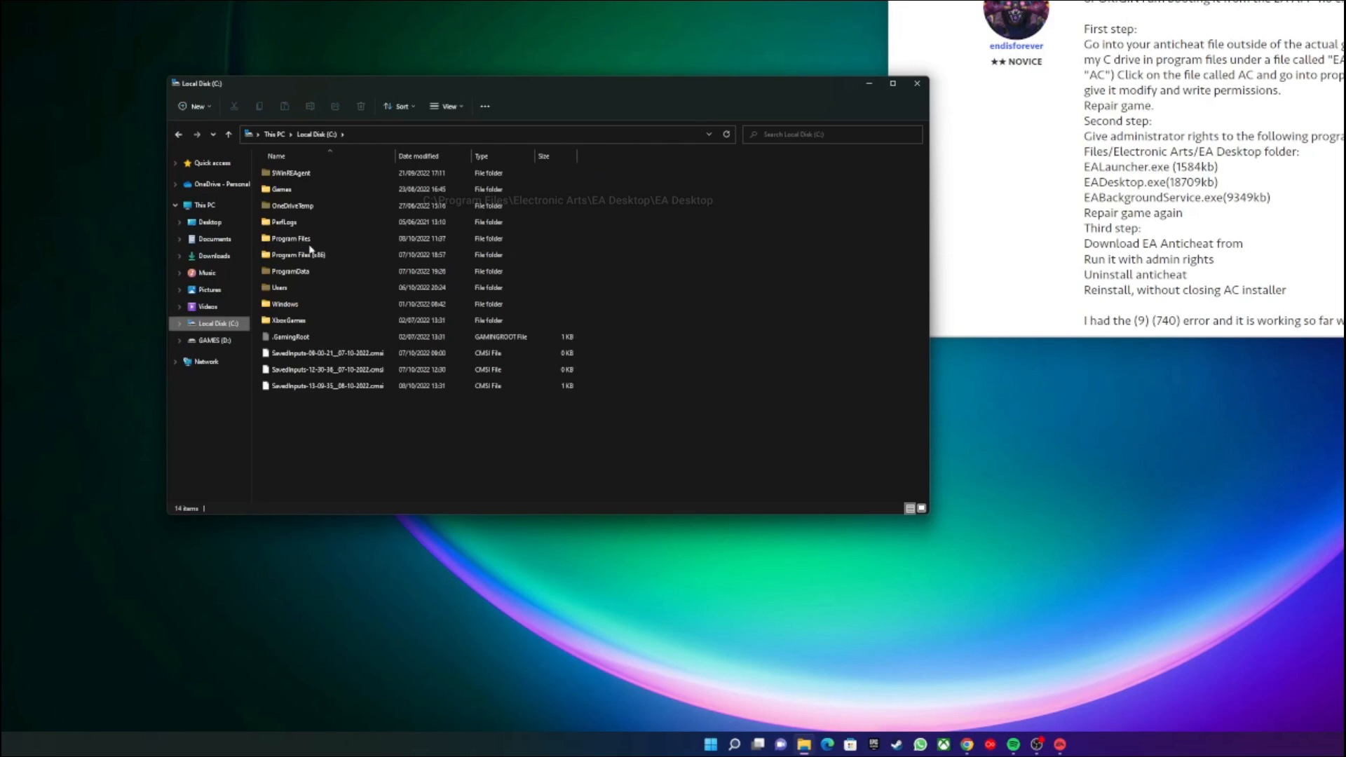
- Browse to C:\Program Files\Electronic Arts\EA Desktop\EA Desktop
double_click(289, 238)
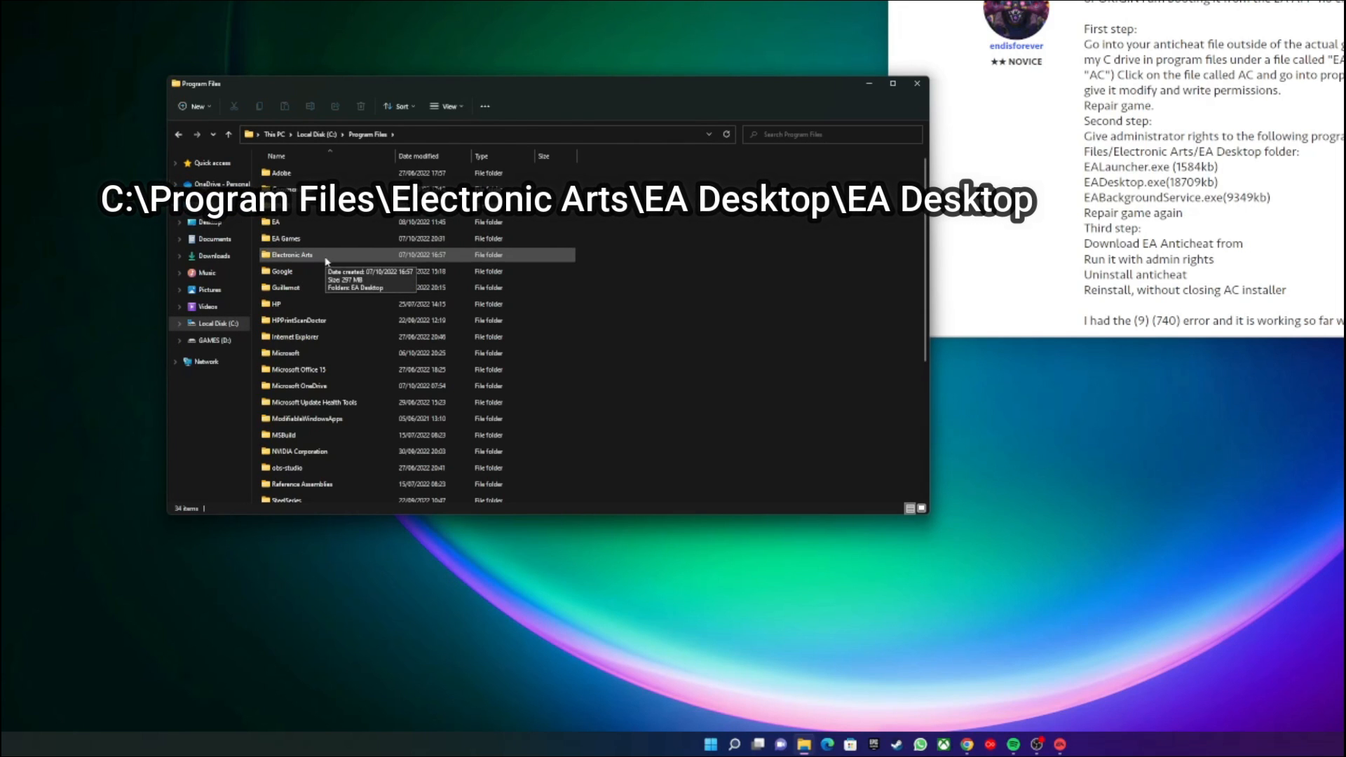
double_click(286, 254)
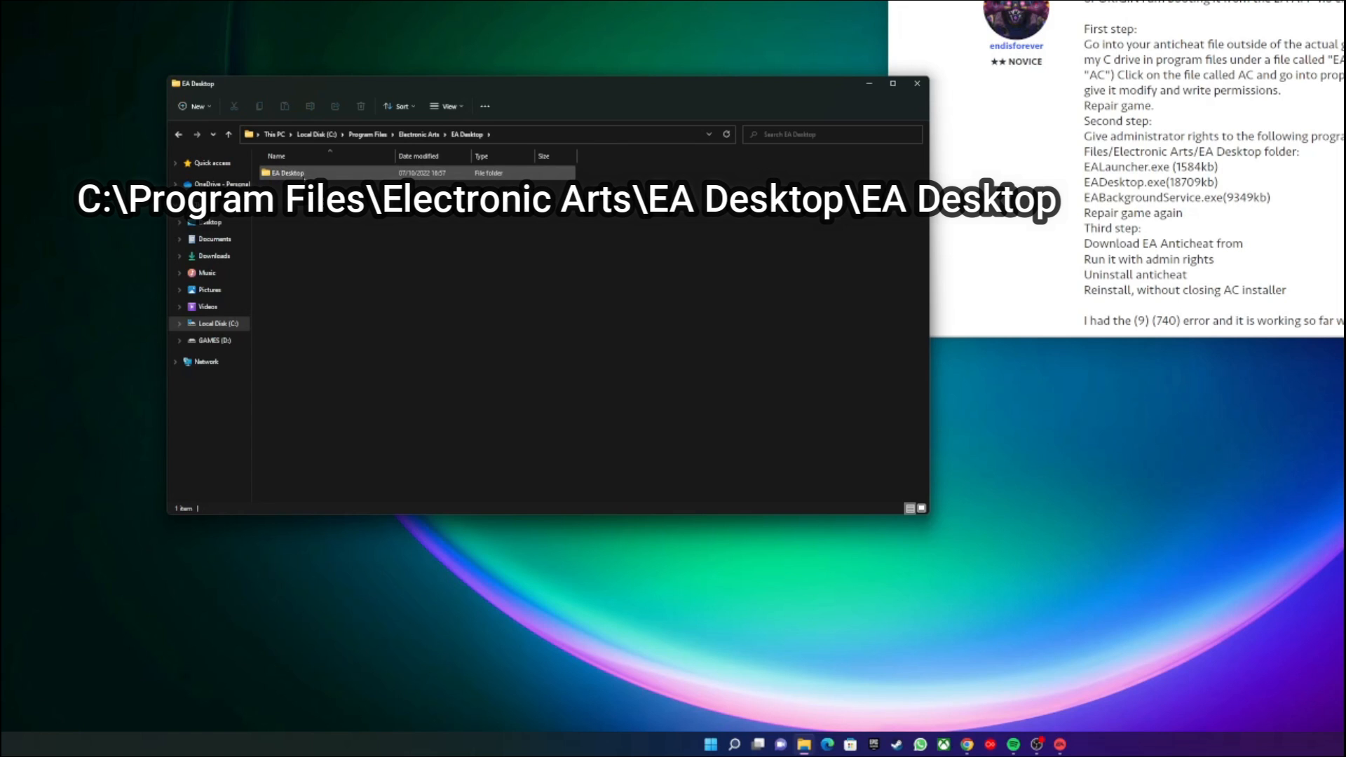
double_click(286, 172)
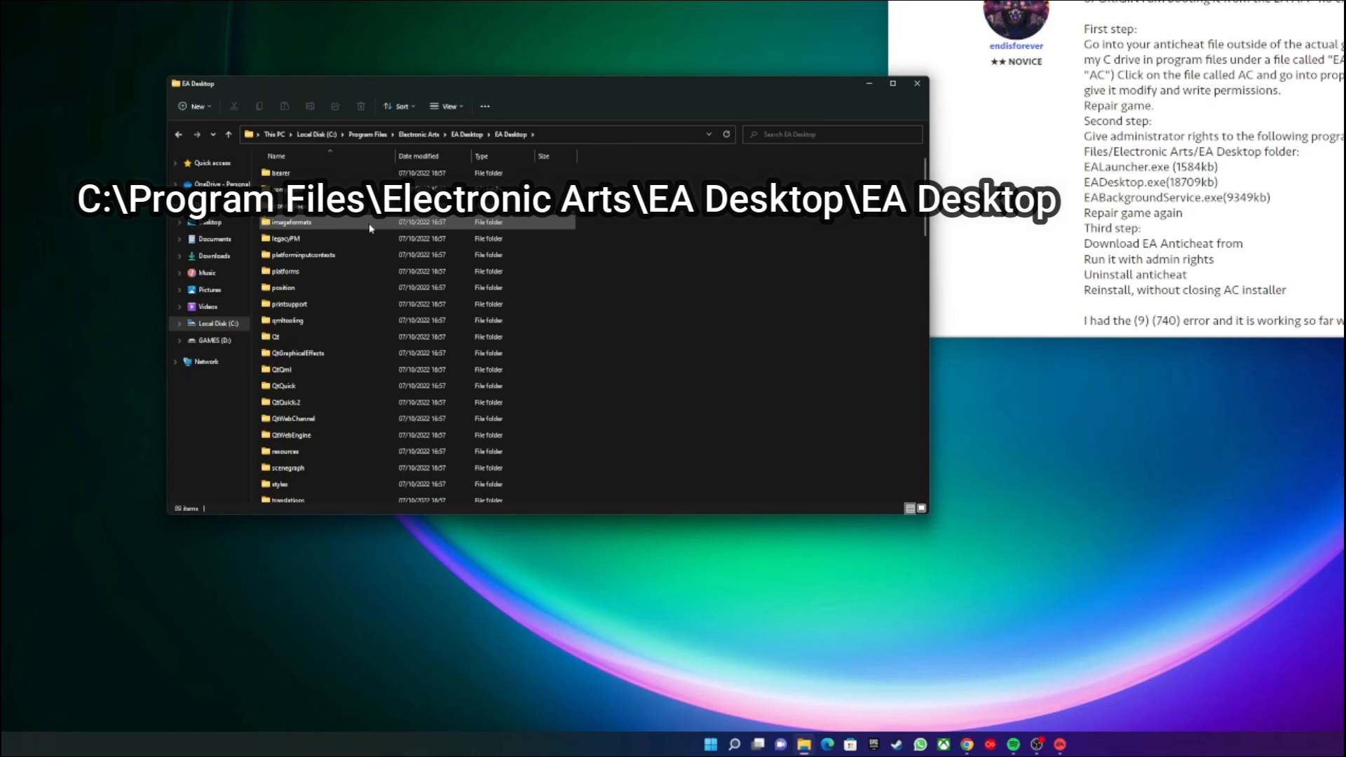
scroll(down, 3)
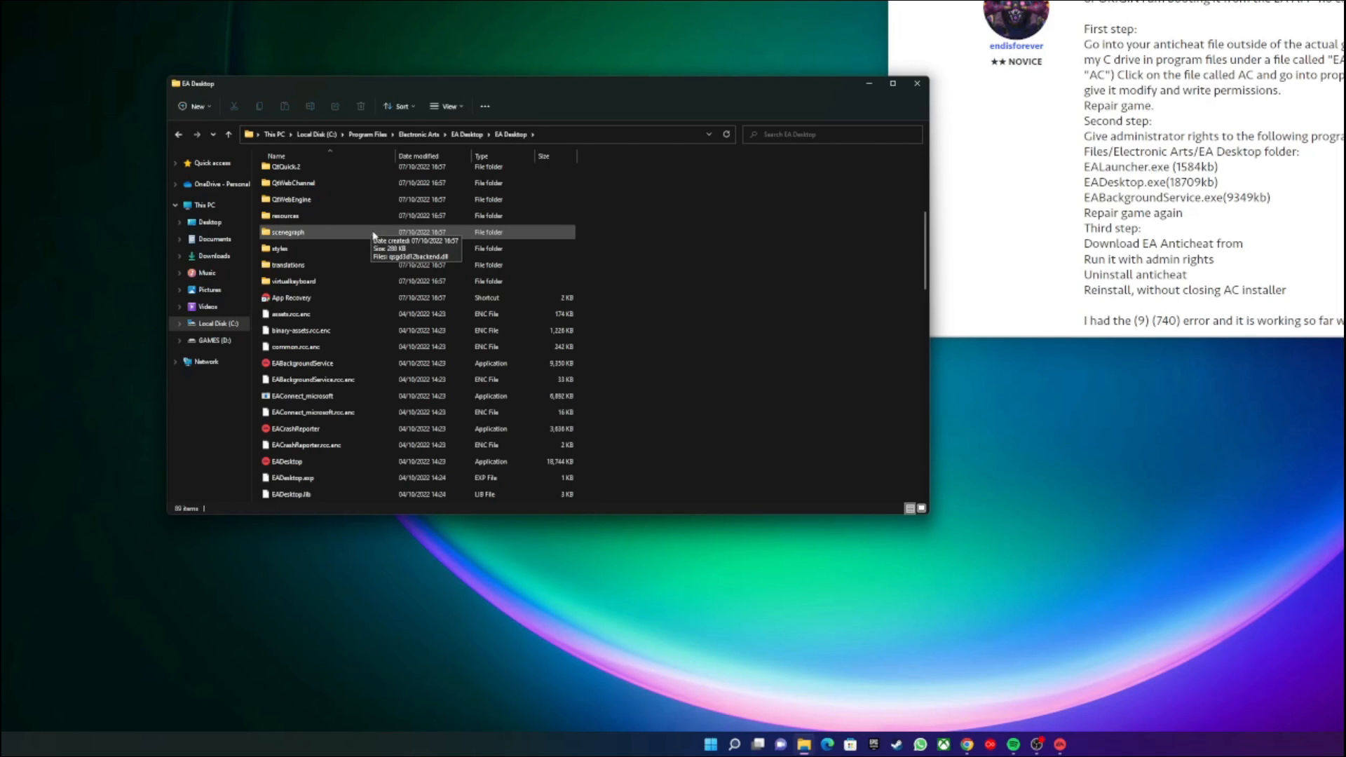
mouse_move(353, 343)
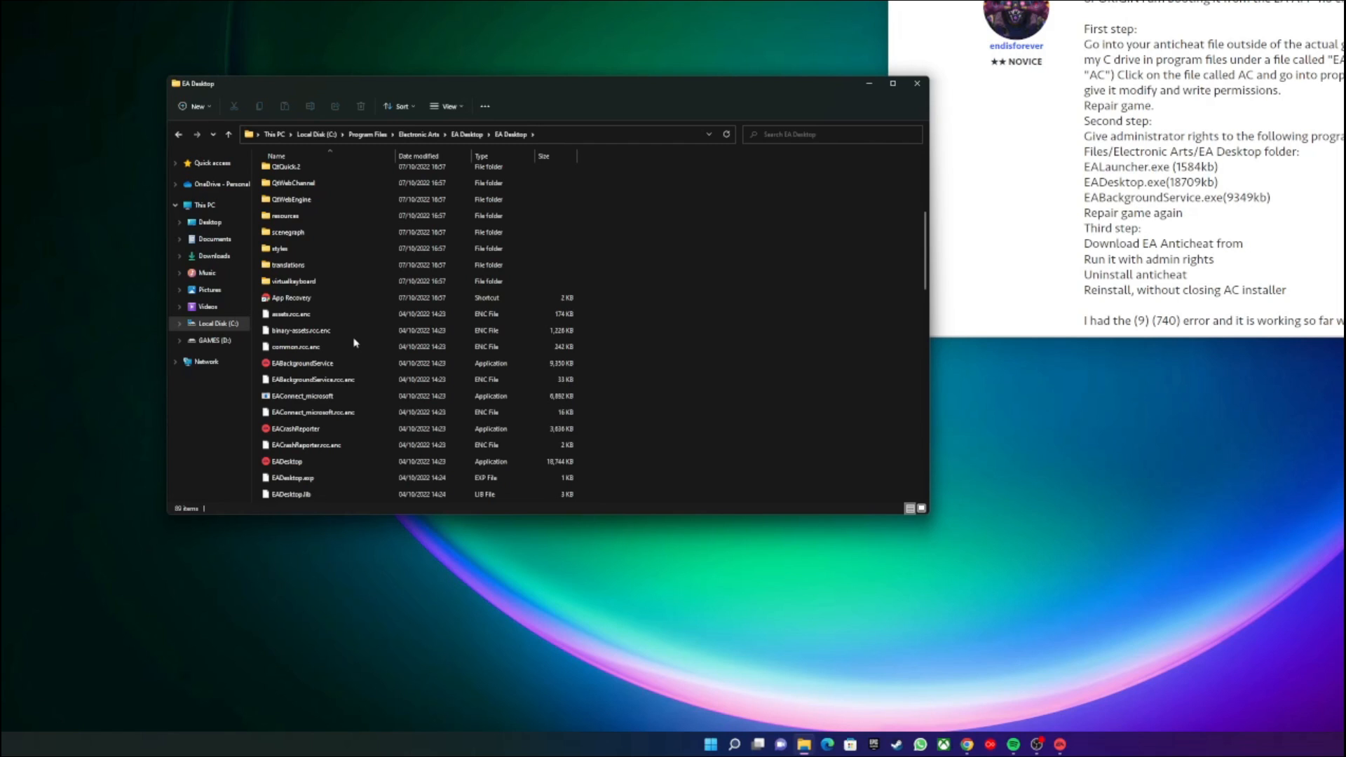
scroll(down, 3)
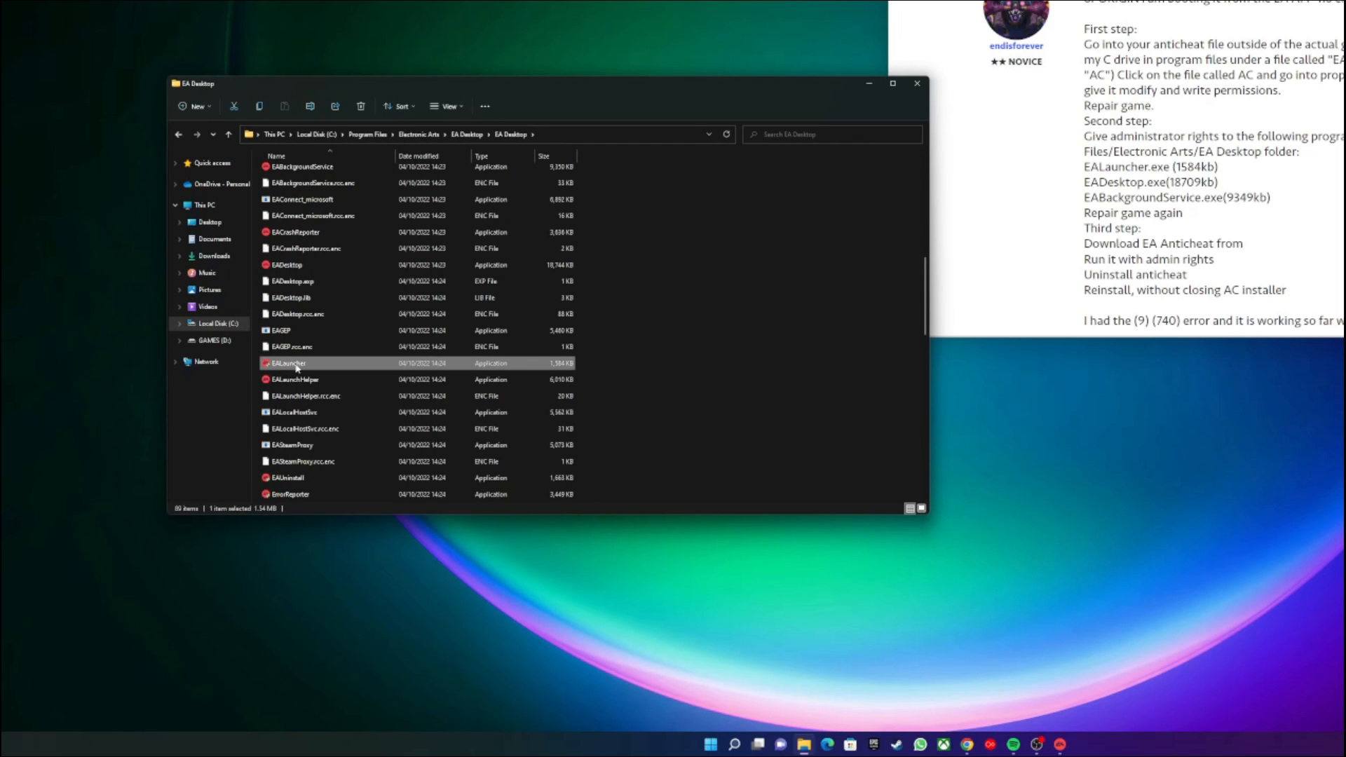
mouse_move(289, 367)
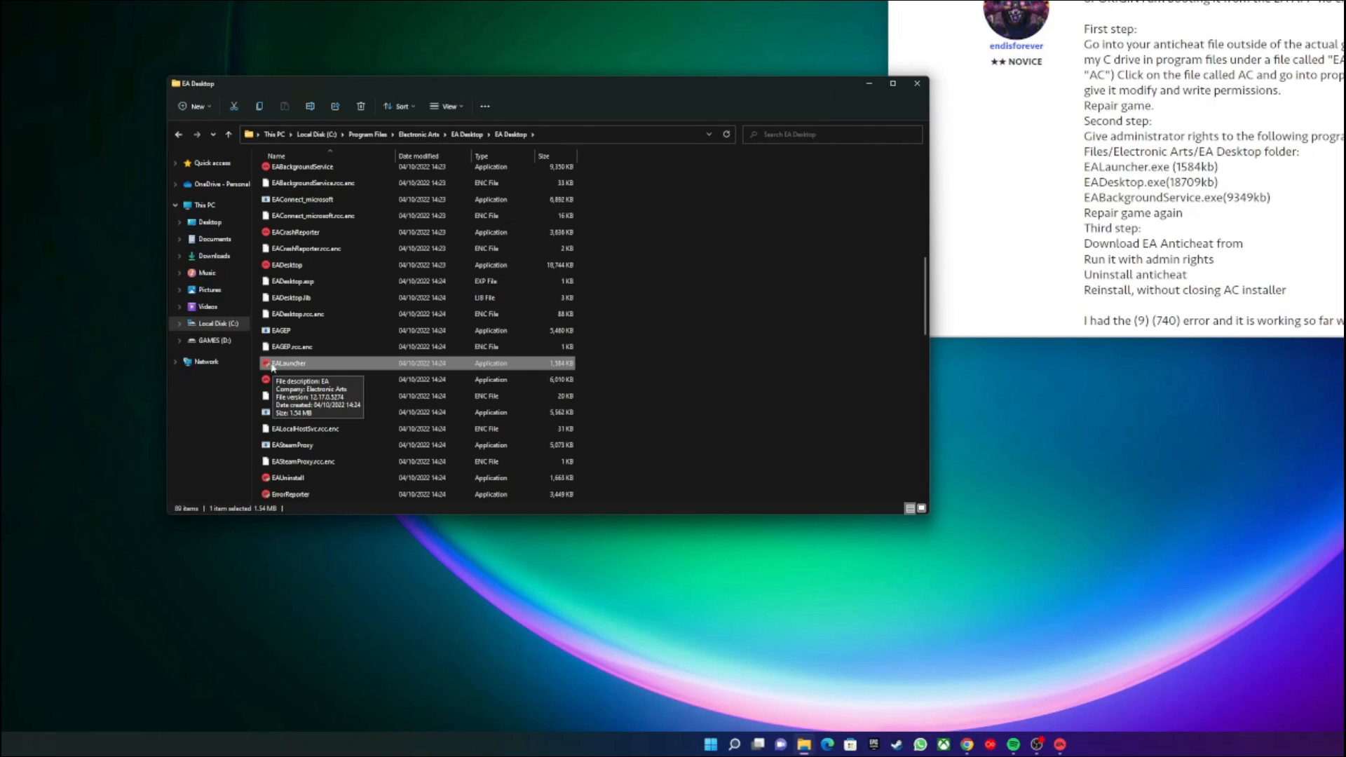
mouse_move(316, 369)
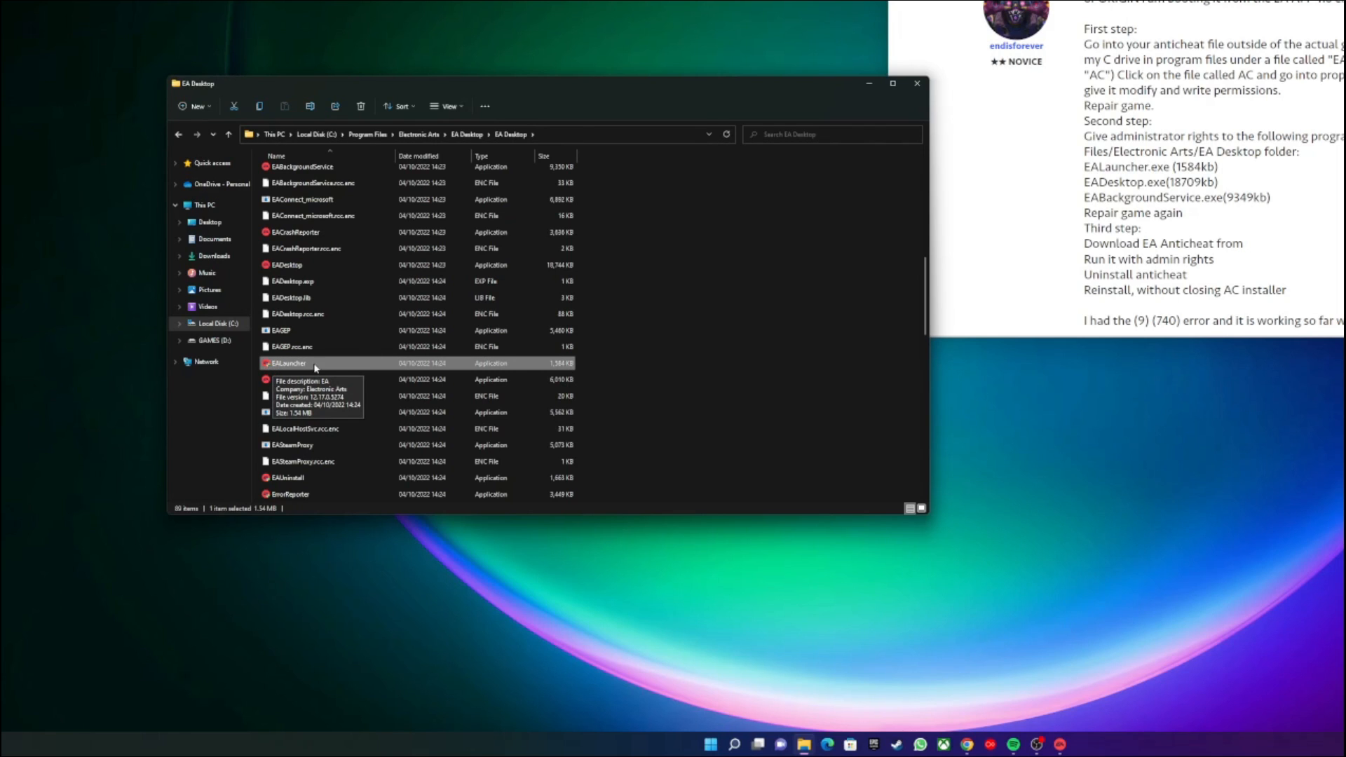
mouse_move(315, 369)
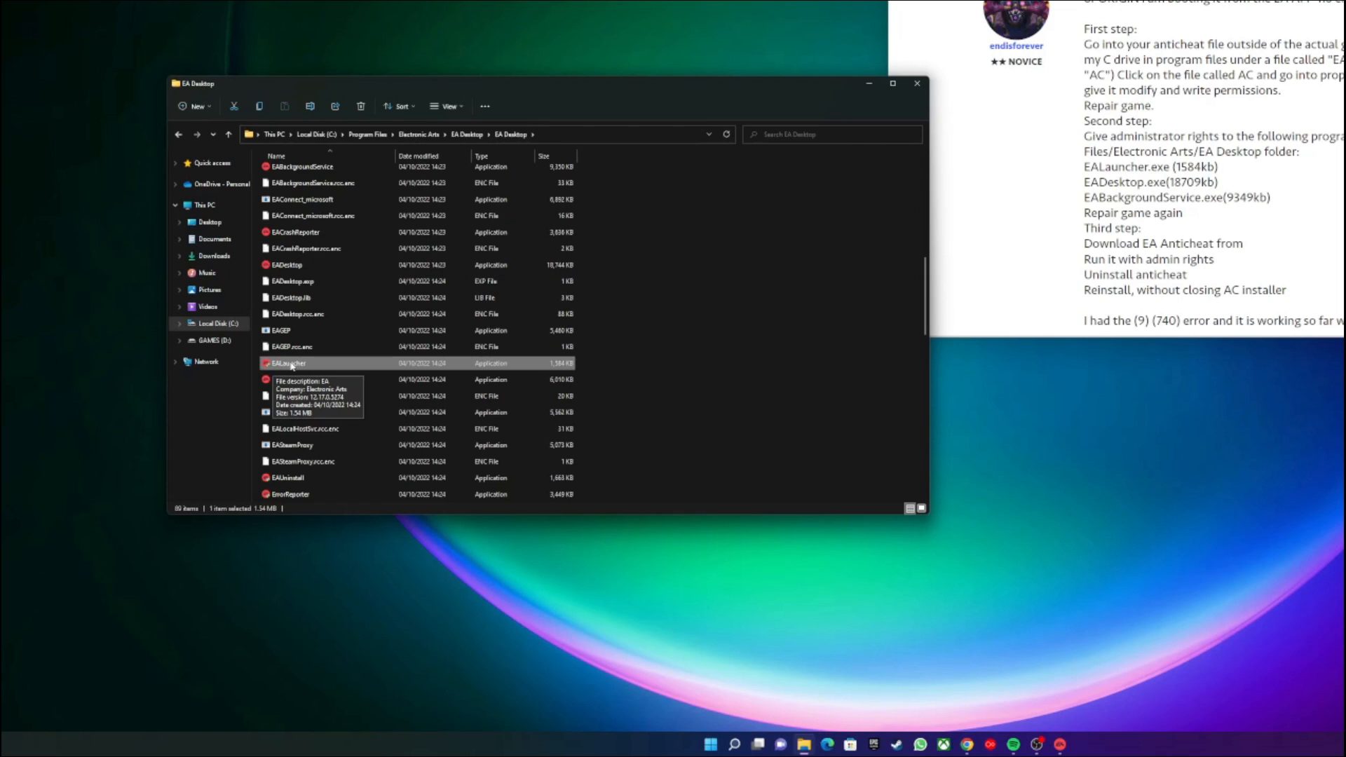
- Set EALauncher and EADesktop to always run as administrator via Compatibility settings
right_click(288, 361)
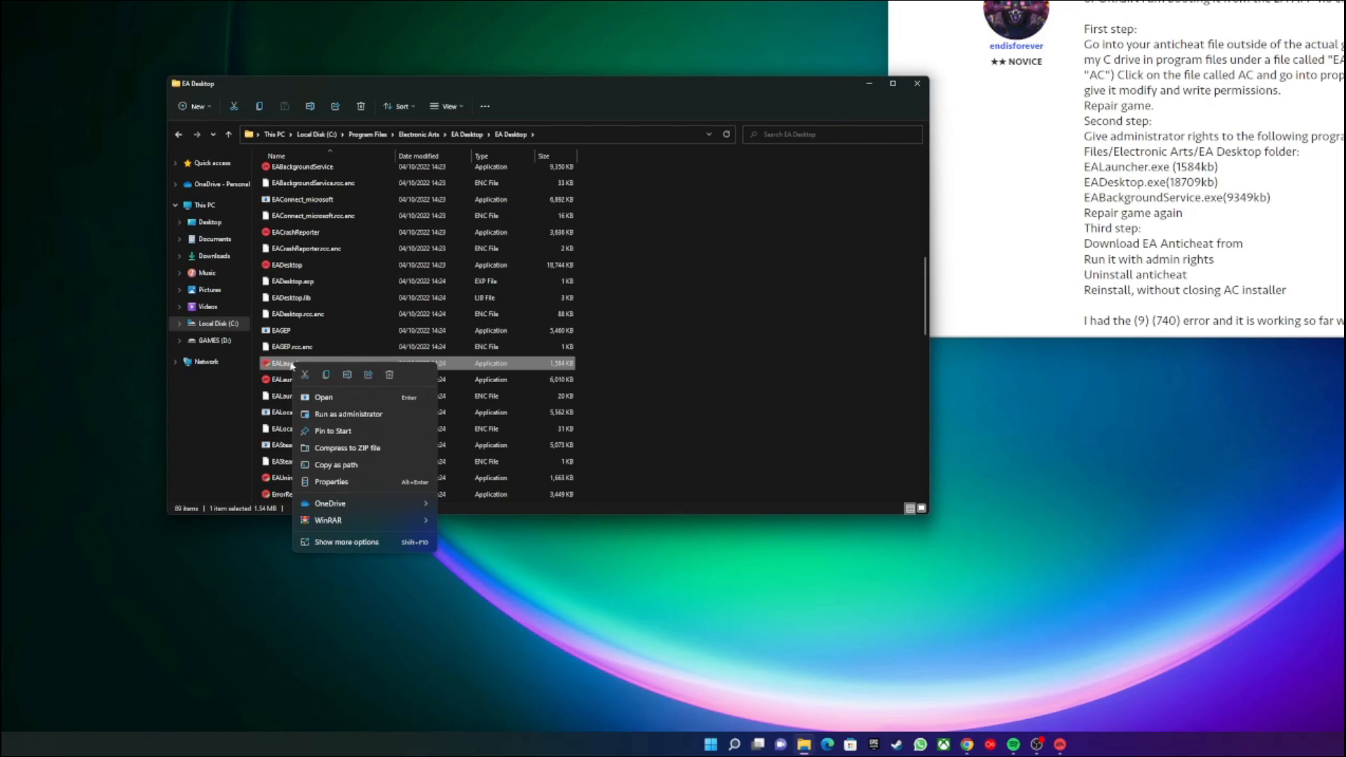
click(331, 481)
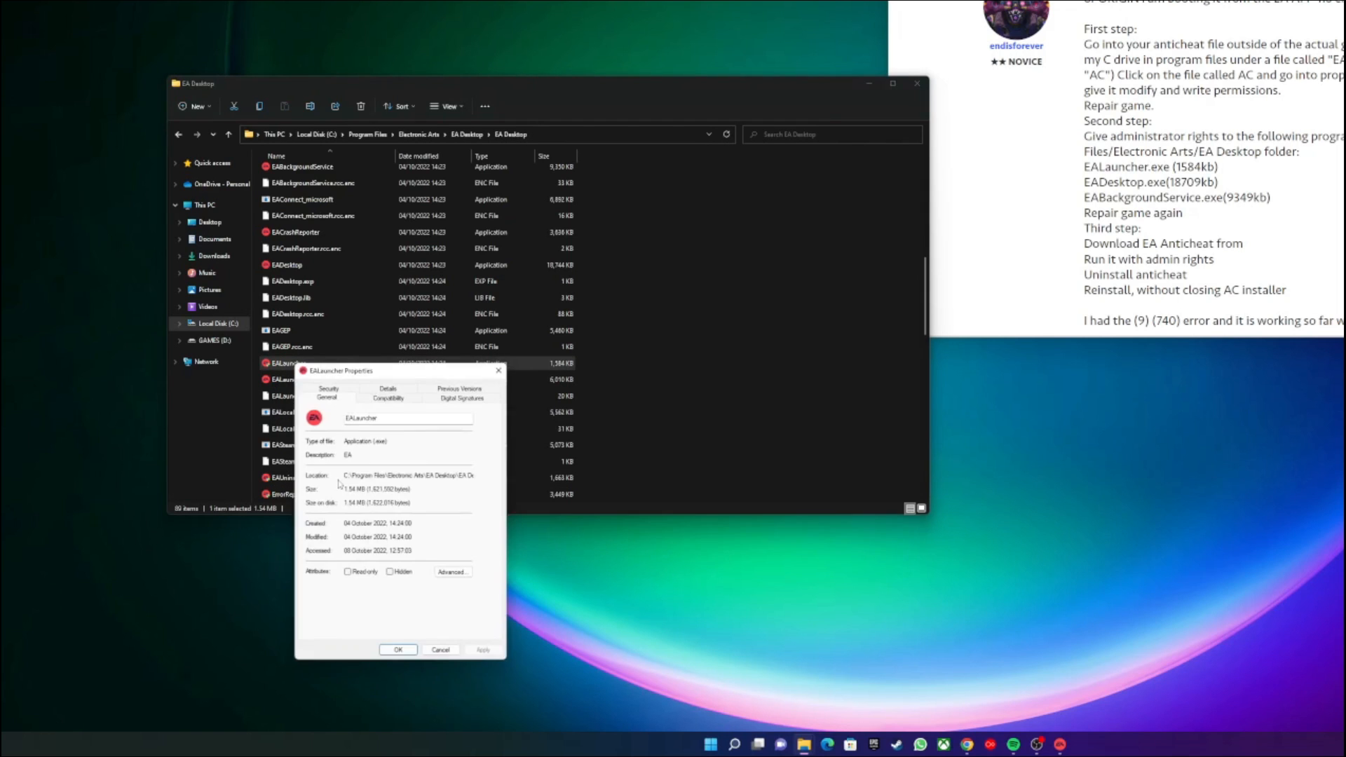
click(388, 397)
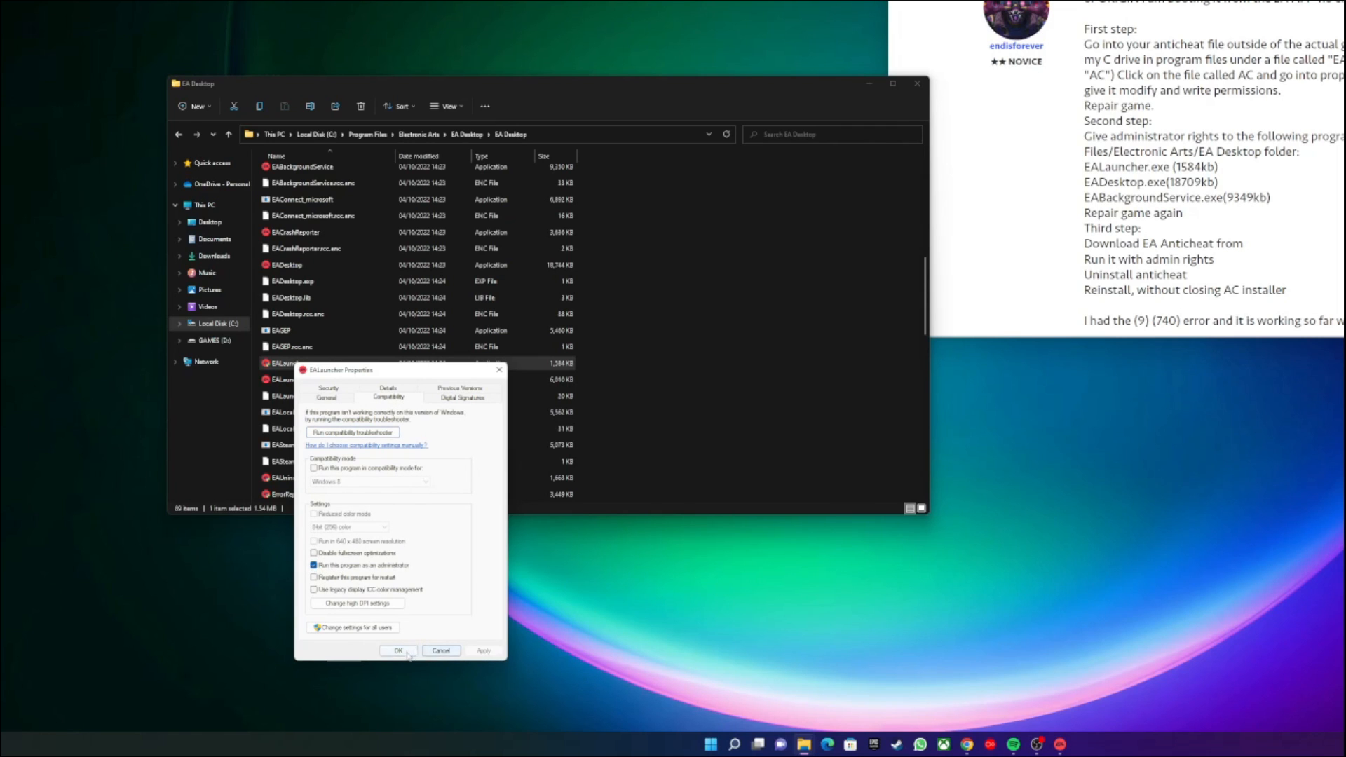
click(397, 651)
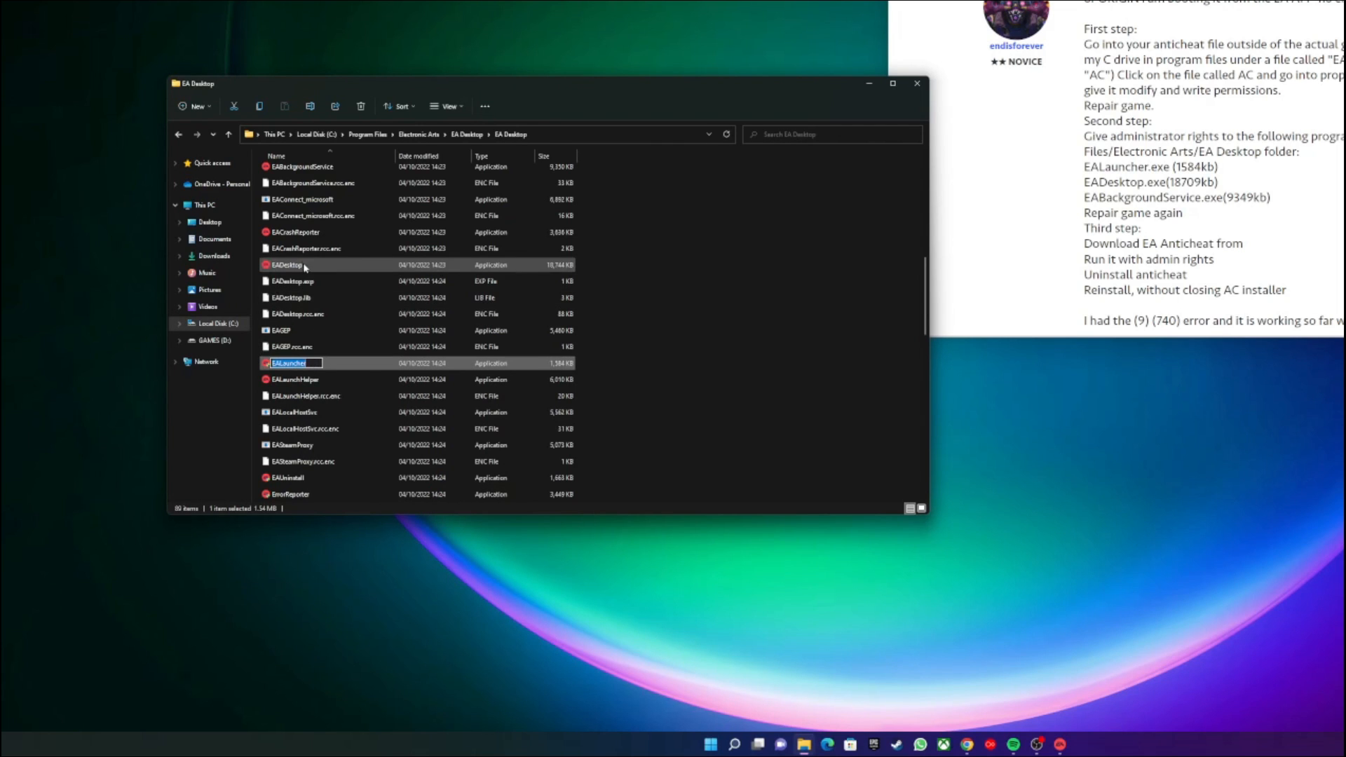
click(284, 265)
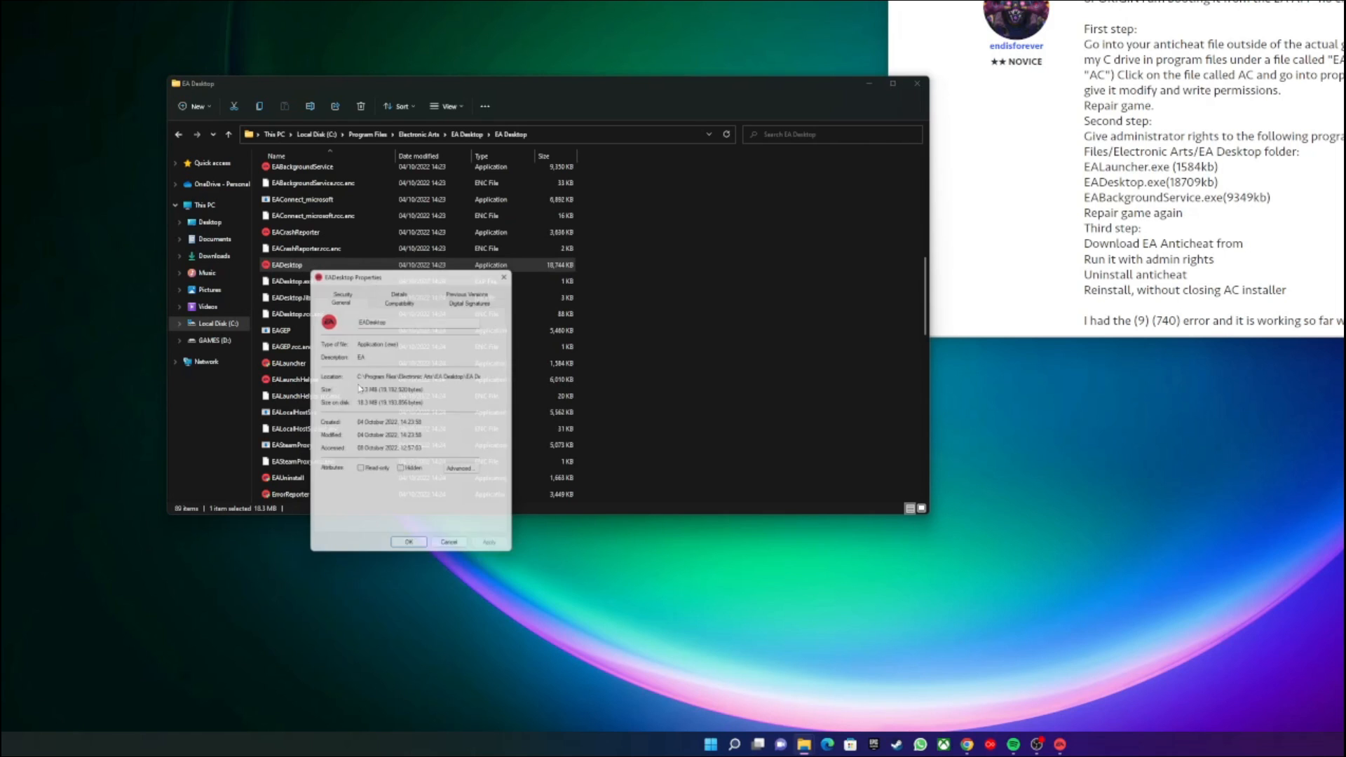
click(400, 298)
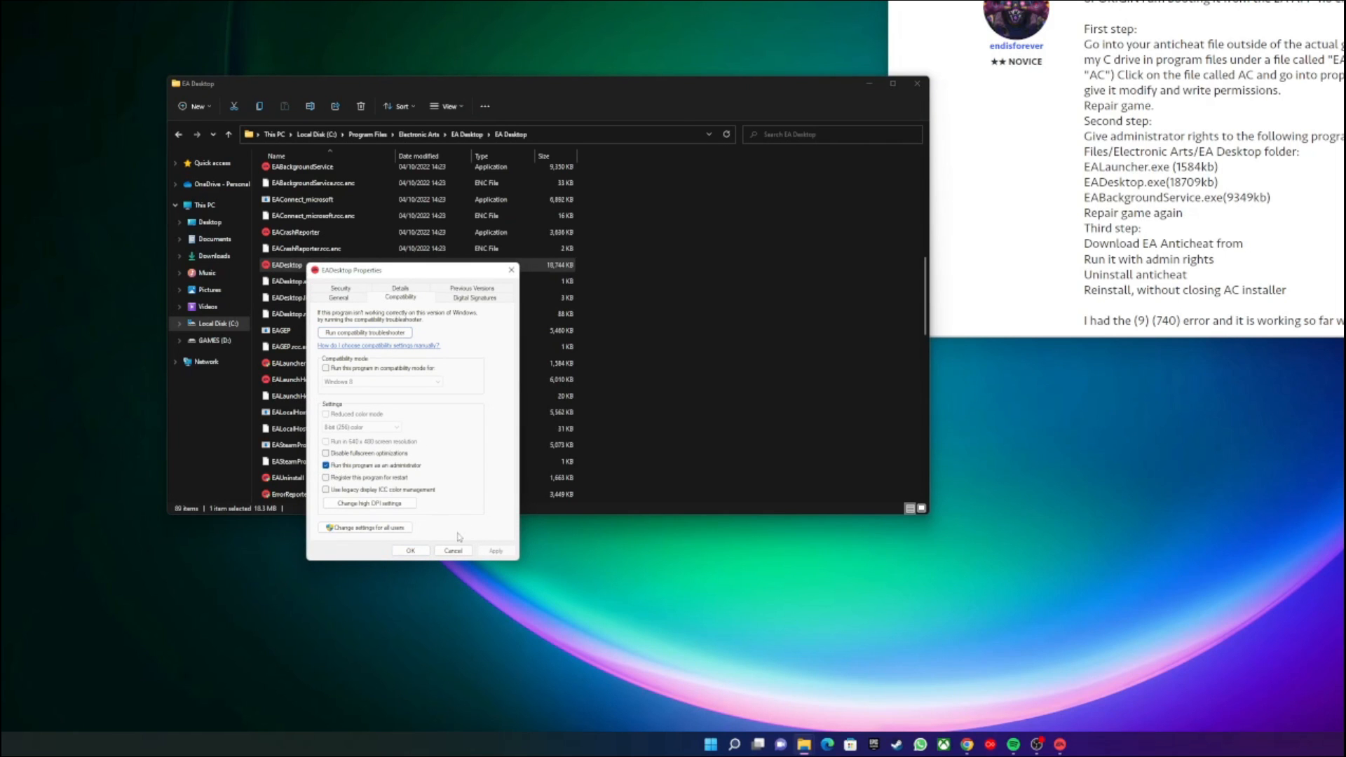
click(410, 549)
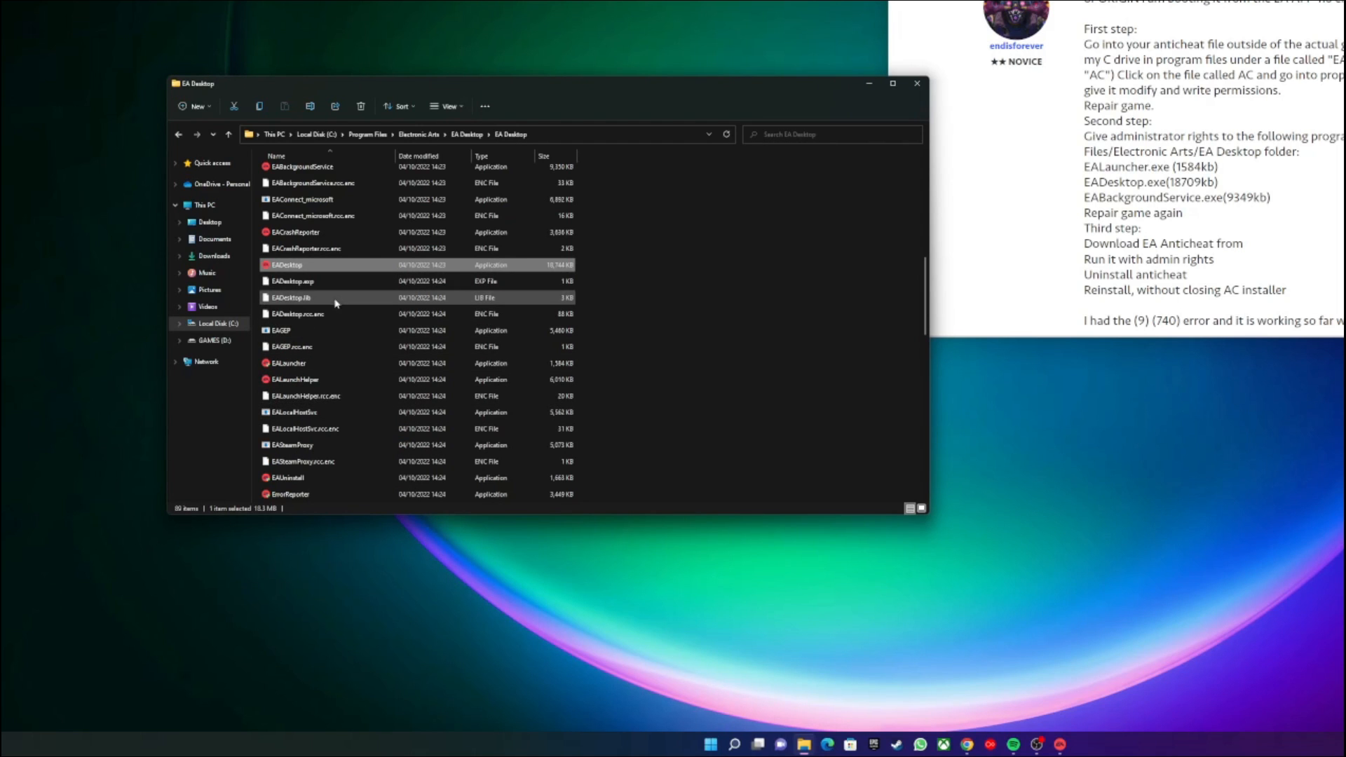
- Bring up EABackgroundService's Compatibility settings
scroll(up, 3)
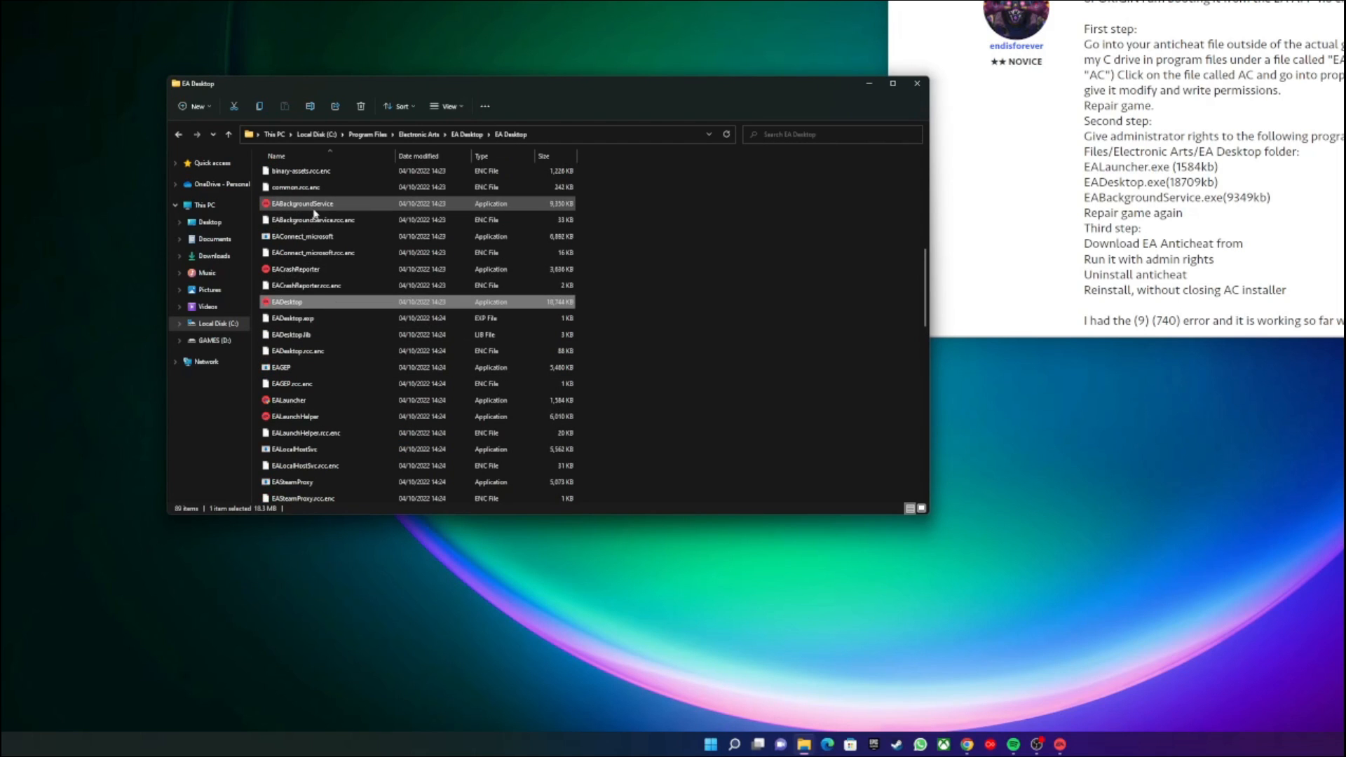
click(300, 204)
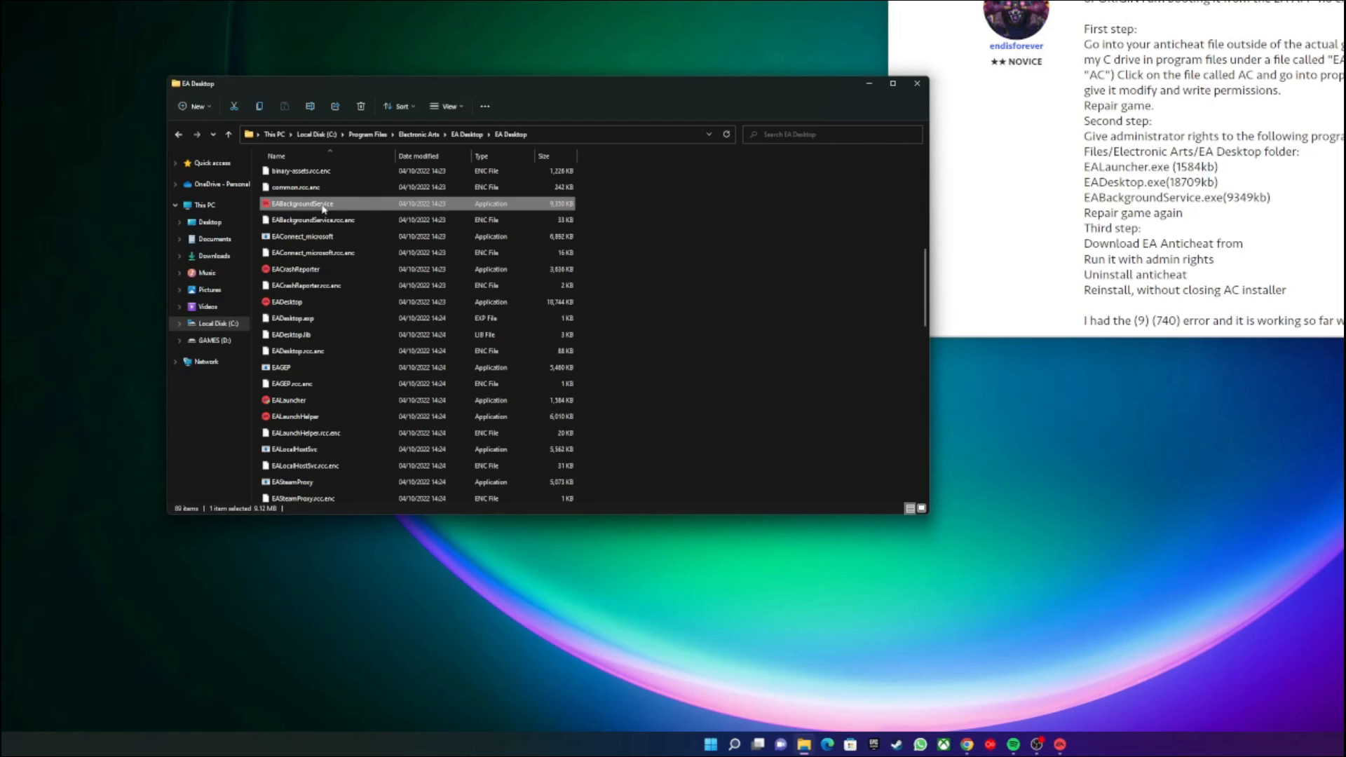
mouse_move(296, 210)
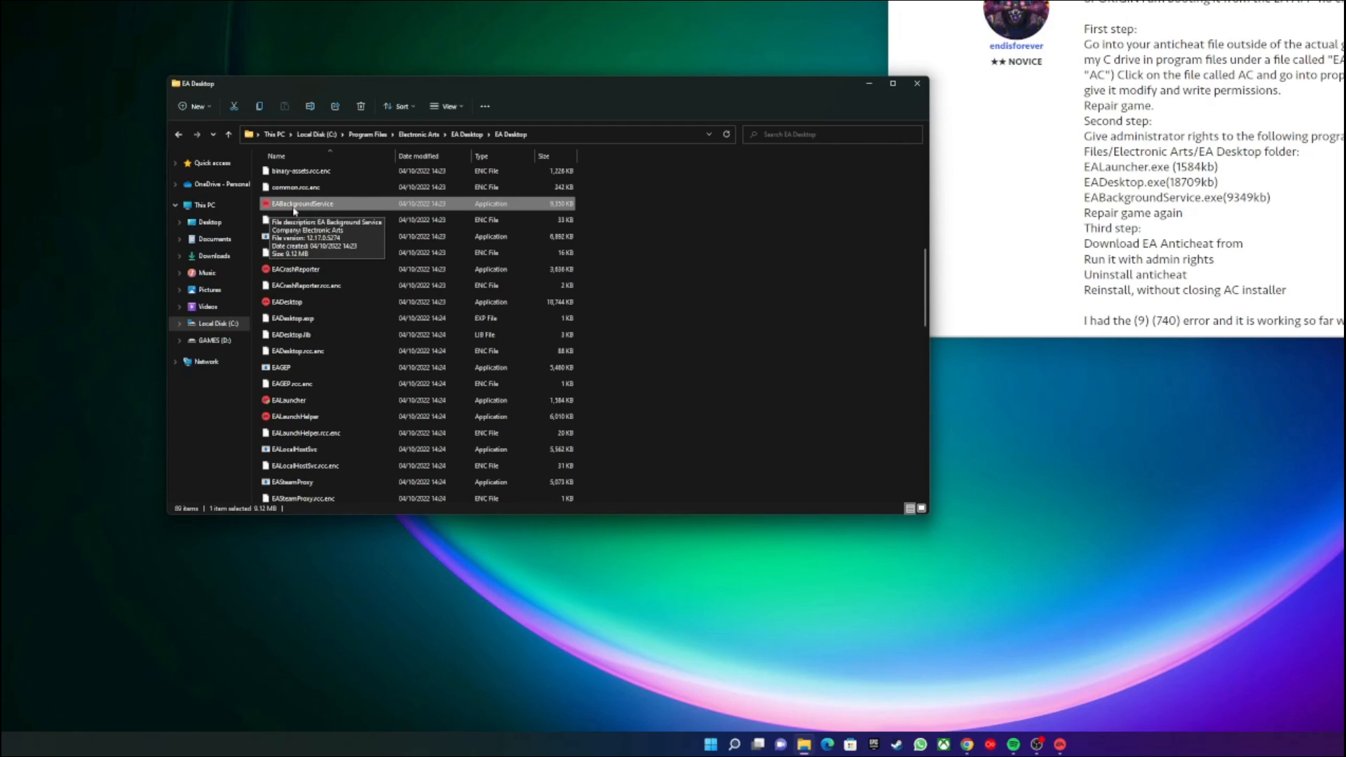
right_click(300, 203)
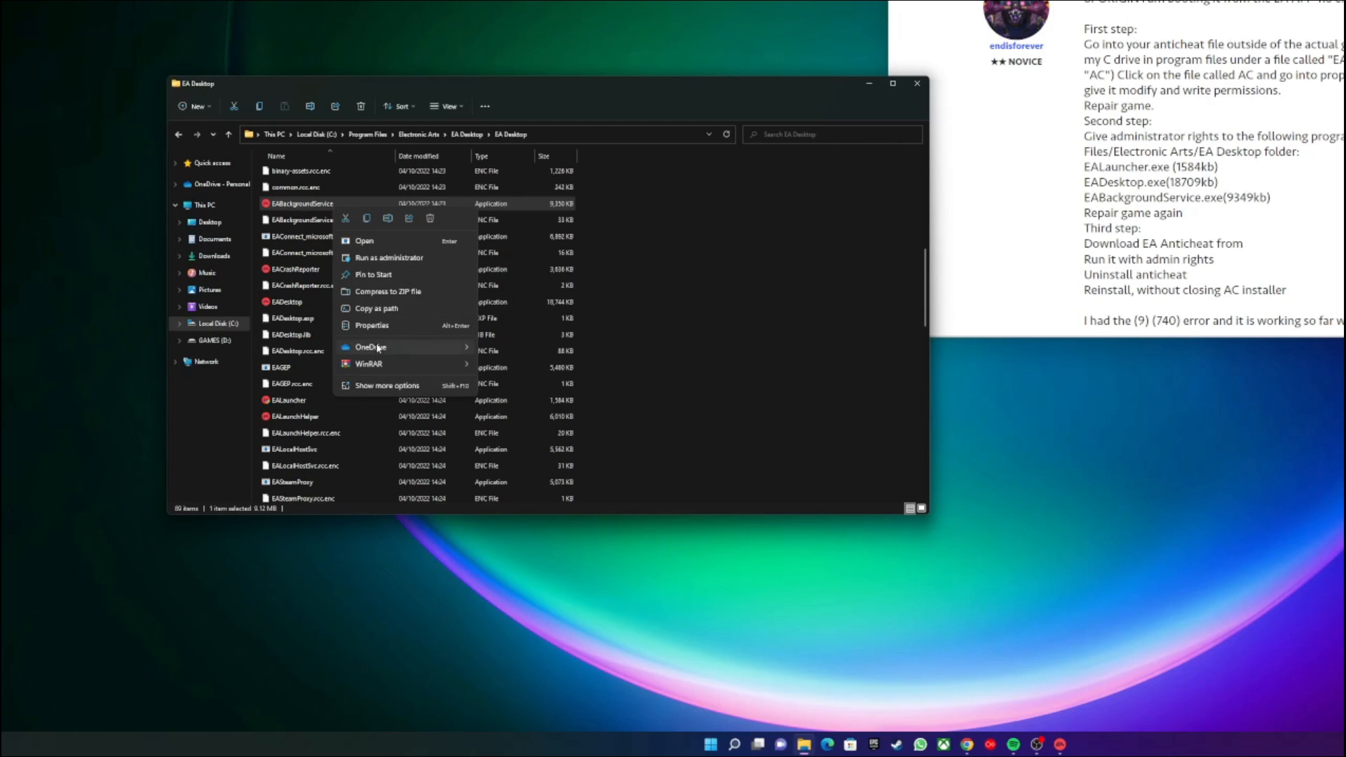
click(370, 325)
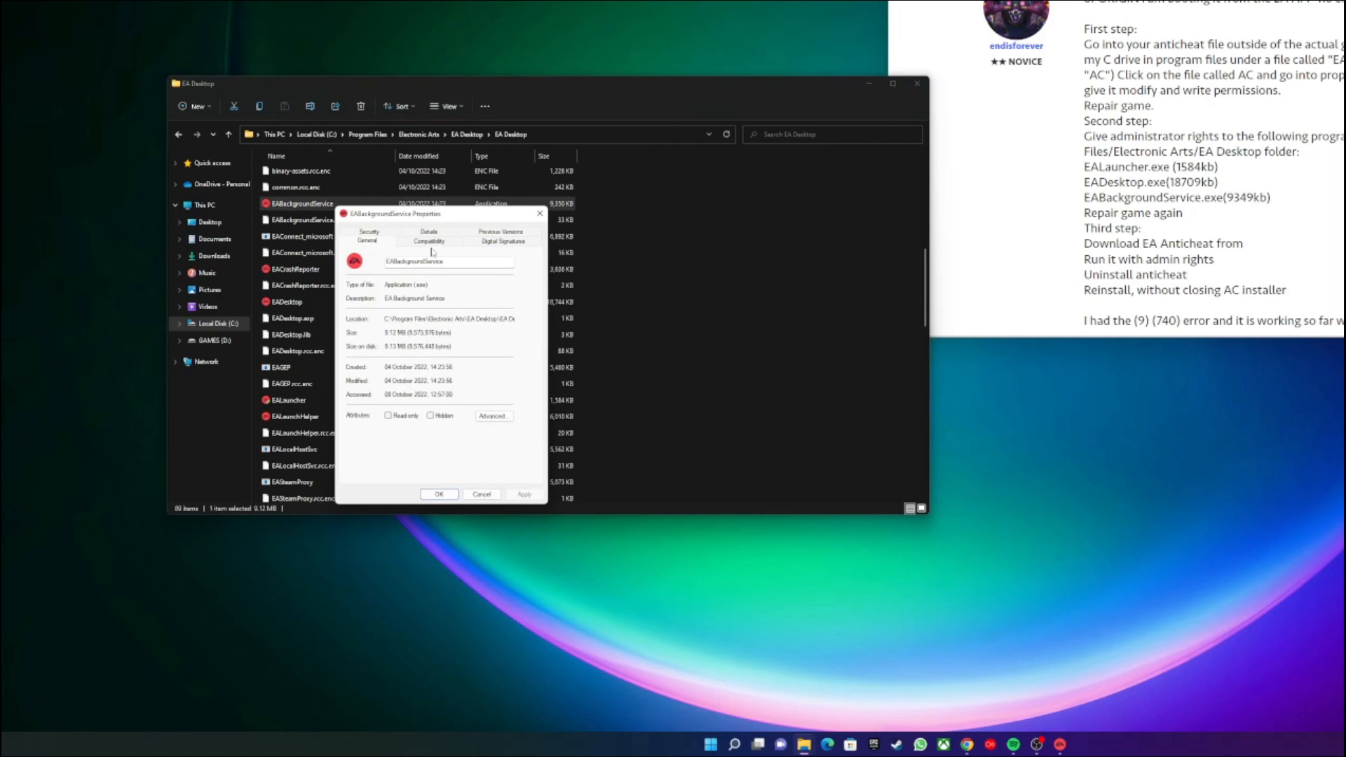
click(429, 241)
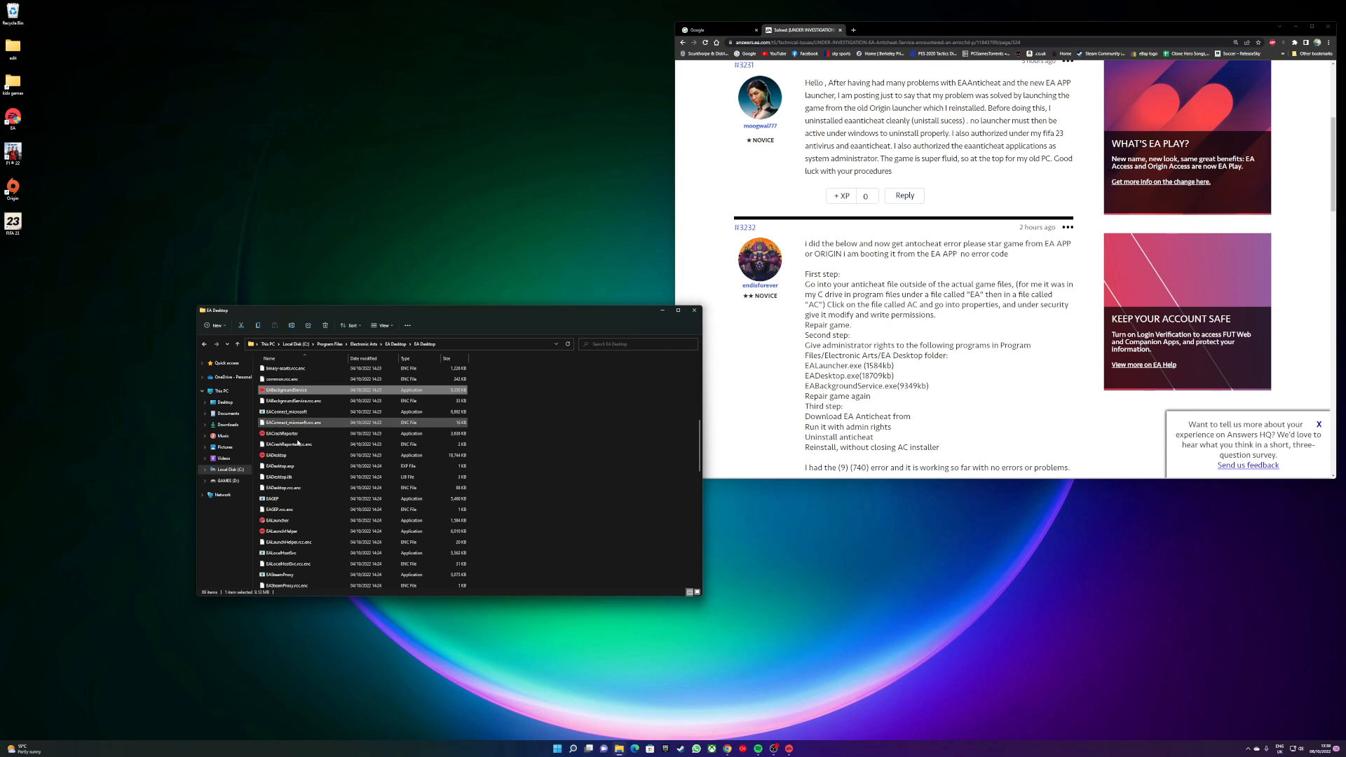
- Check the FIFA 23 page in the EA app, then close the launcher
click(662, 310)
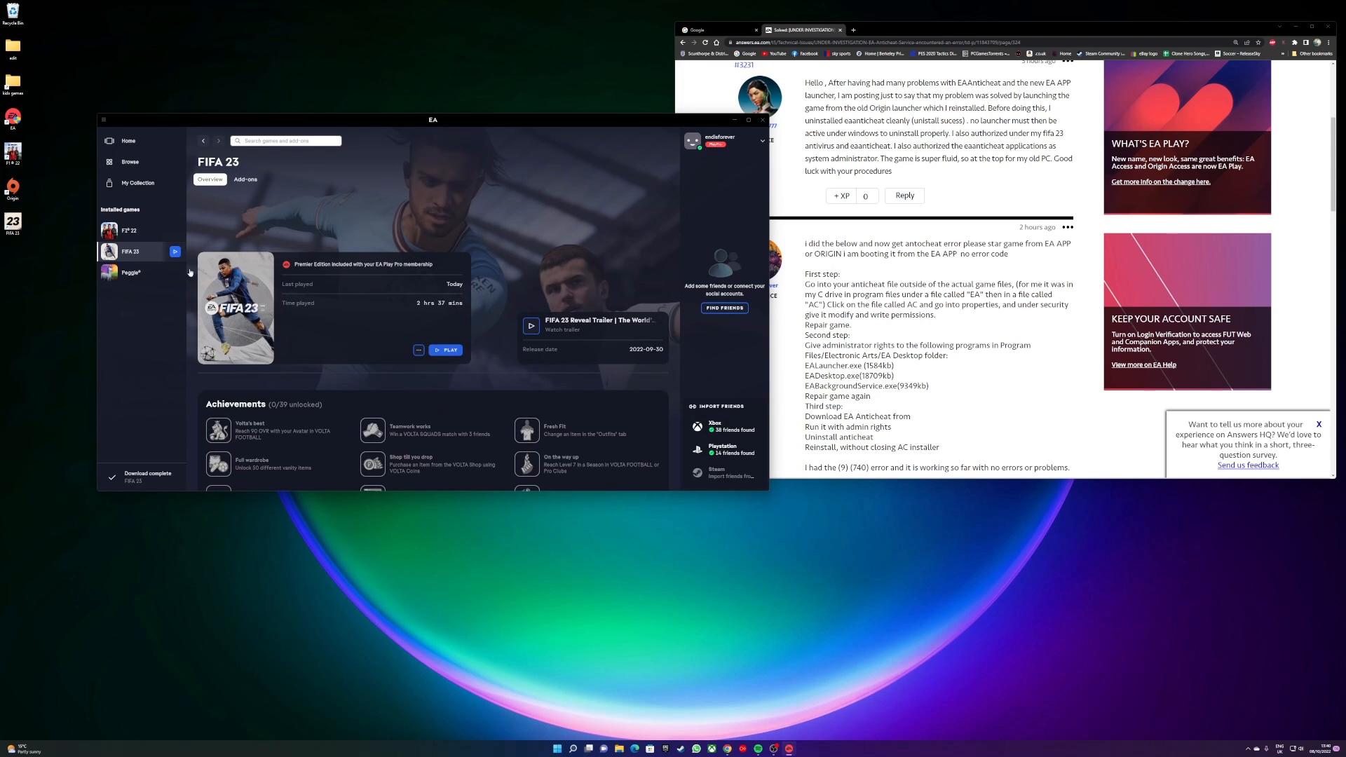
click(418, 349)
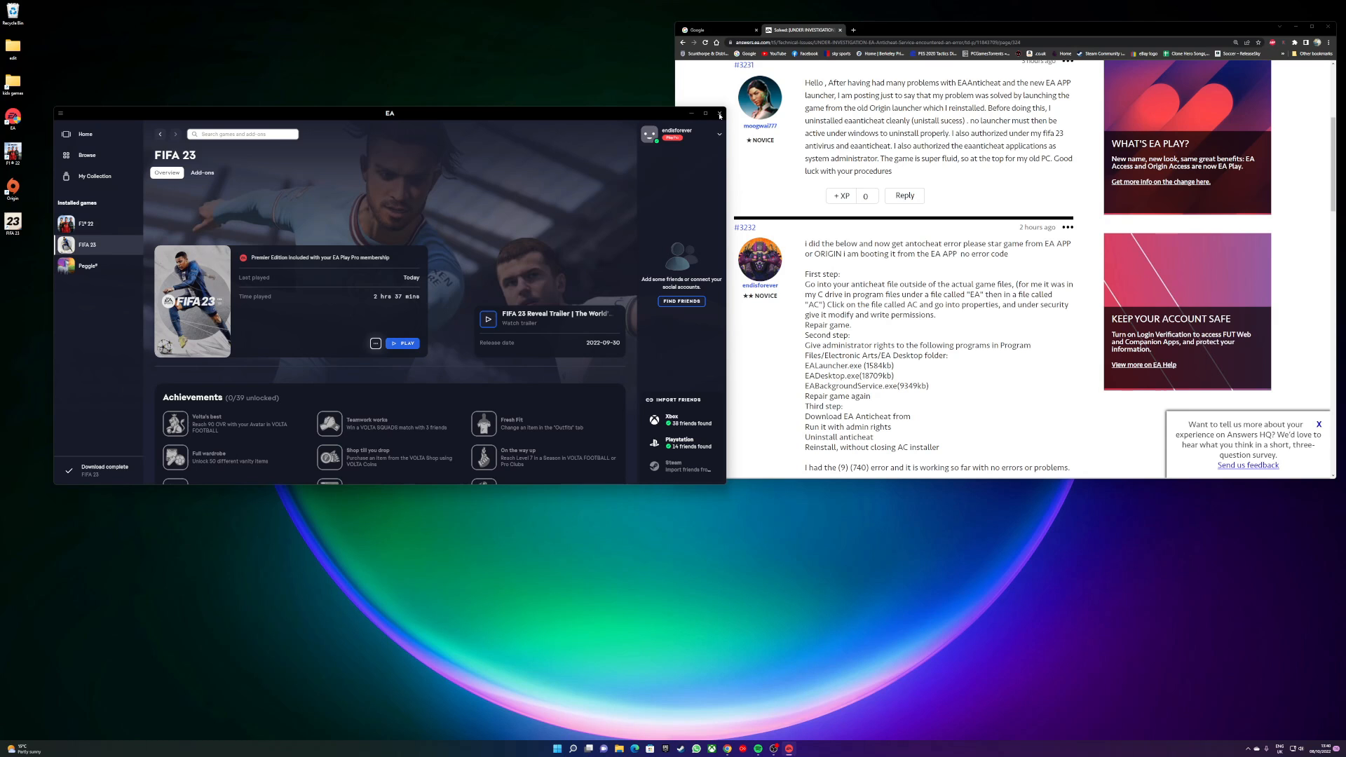
click(718, 113)
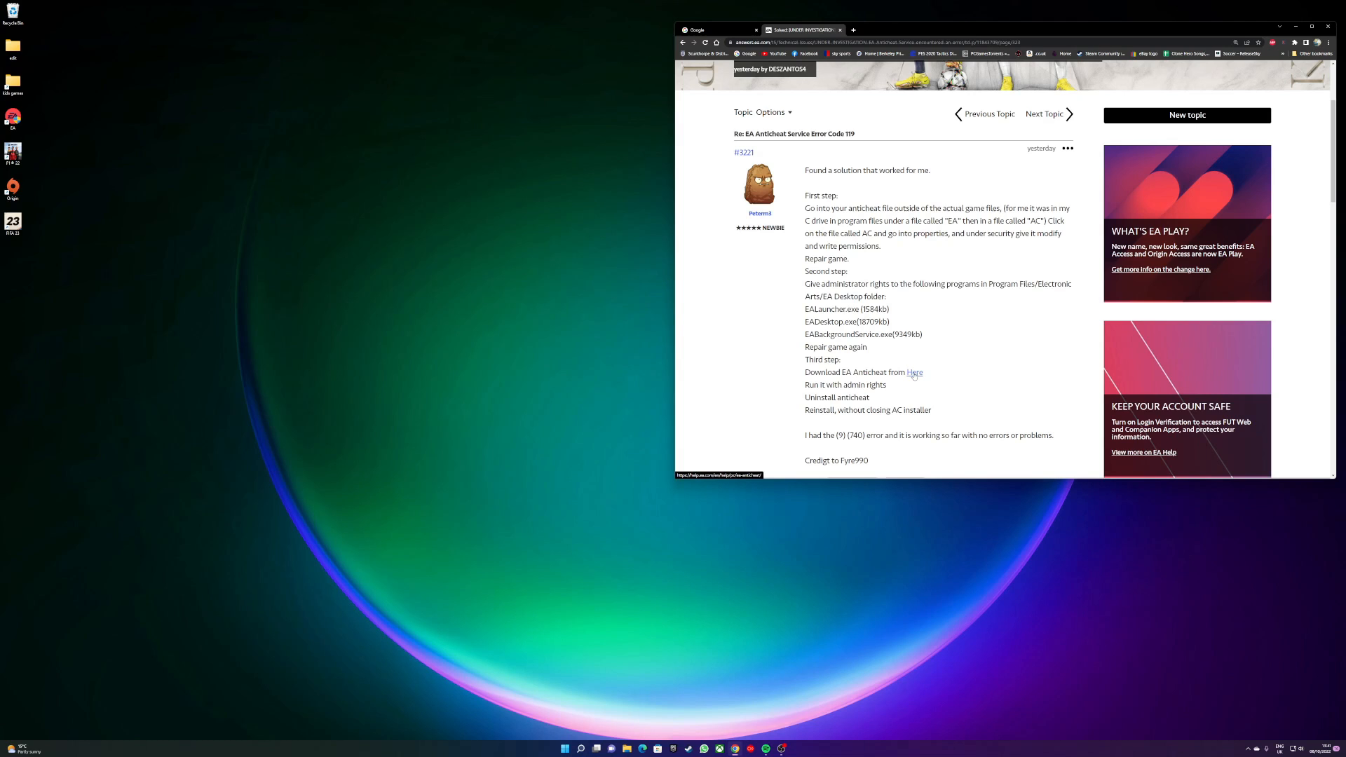
- Download the EA anticheat installer from the linked help.ea.com page and return to File Explorer
click(916, 371)
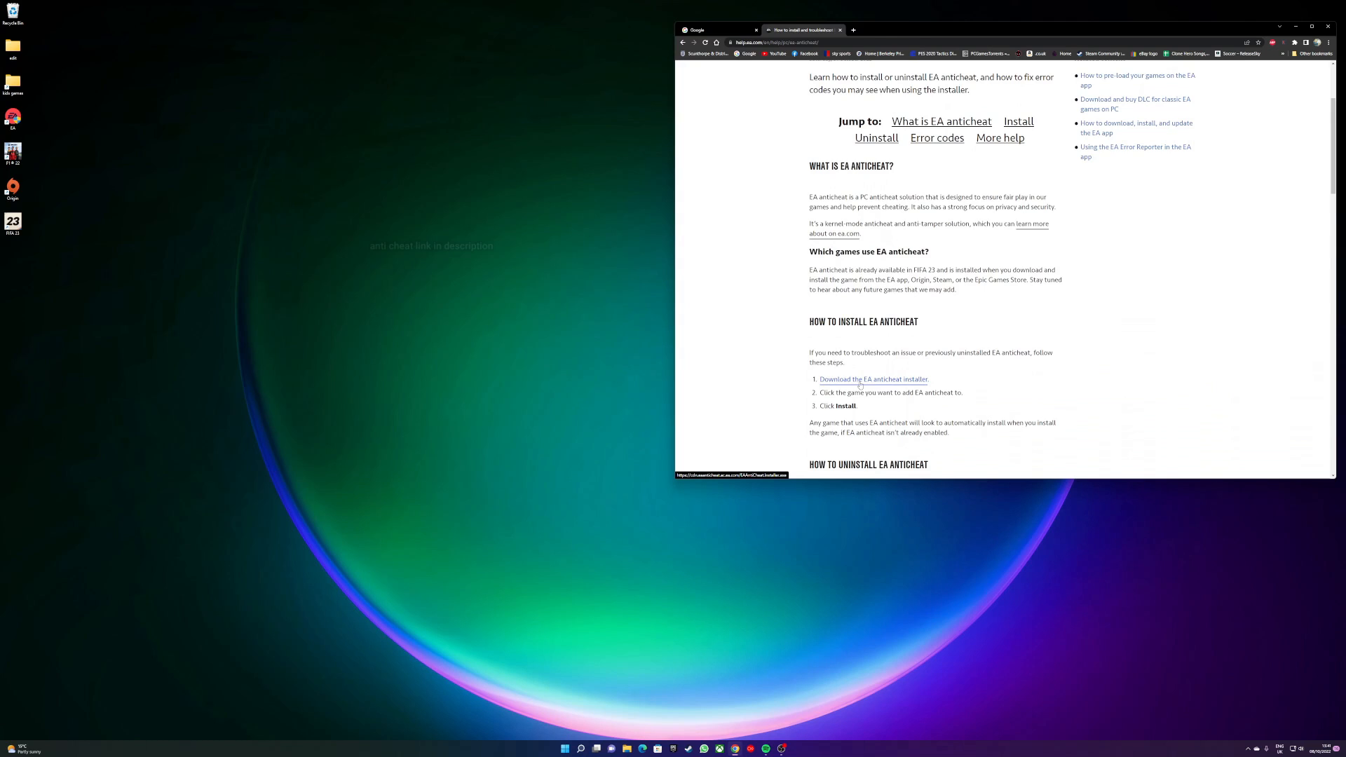
click(872, 379)
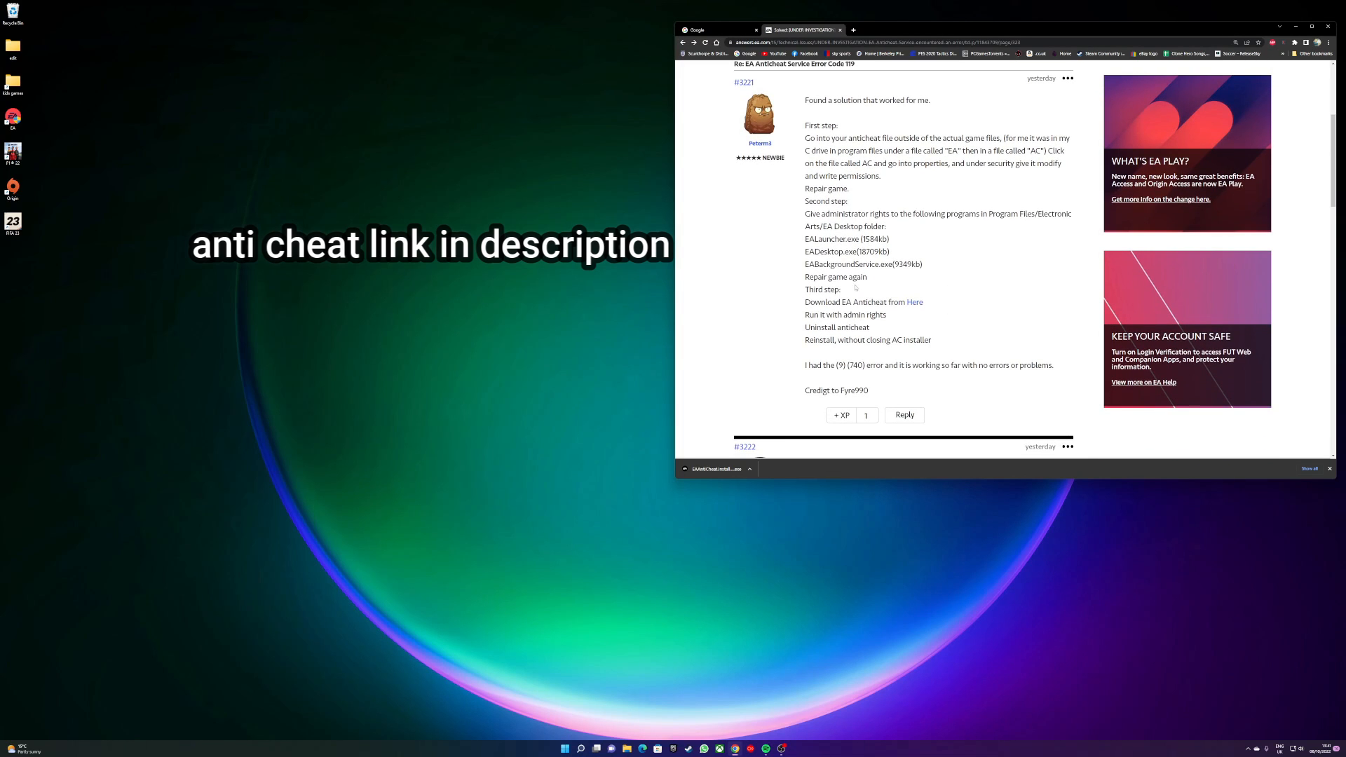
double_click(821, 290)
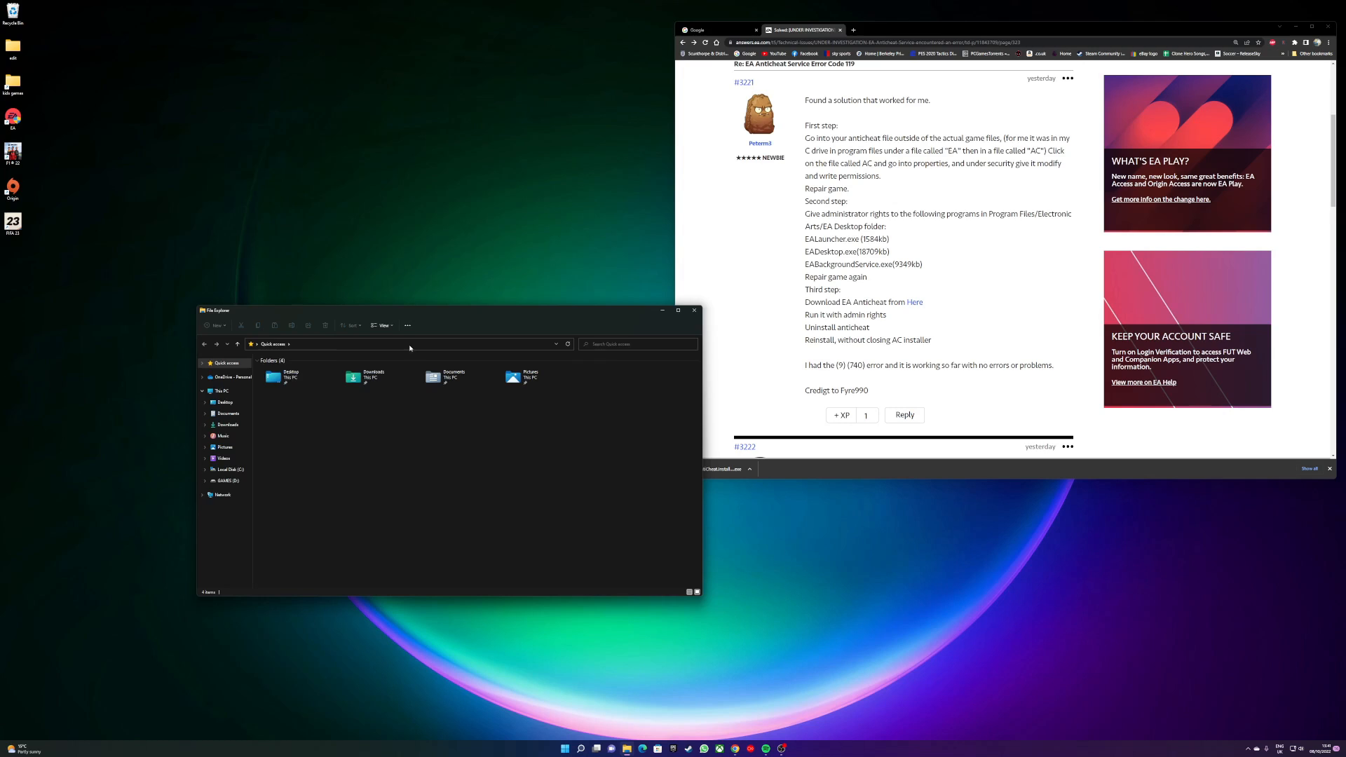
- Run EAAntiCheatInstaller (2) from Downloads as administrator
click(228, 423)
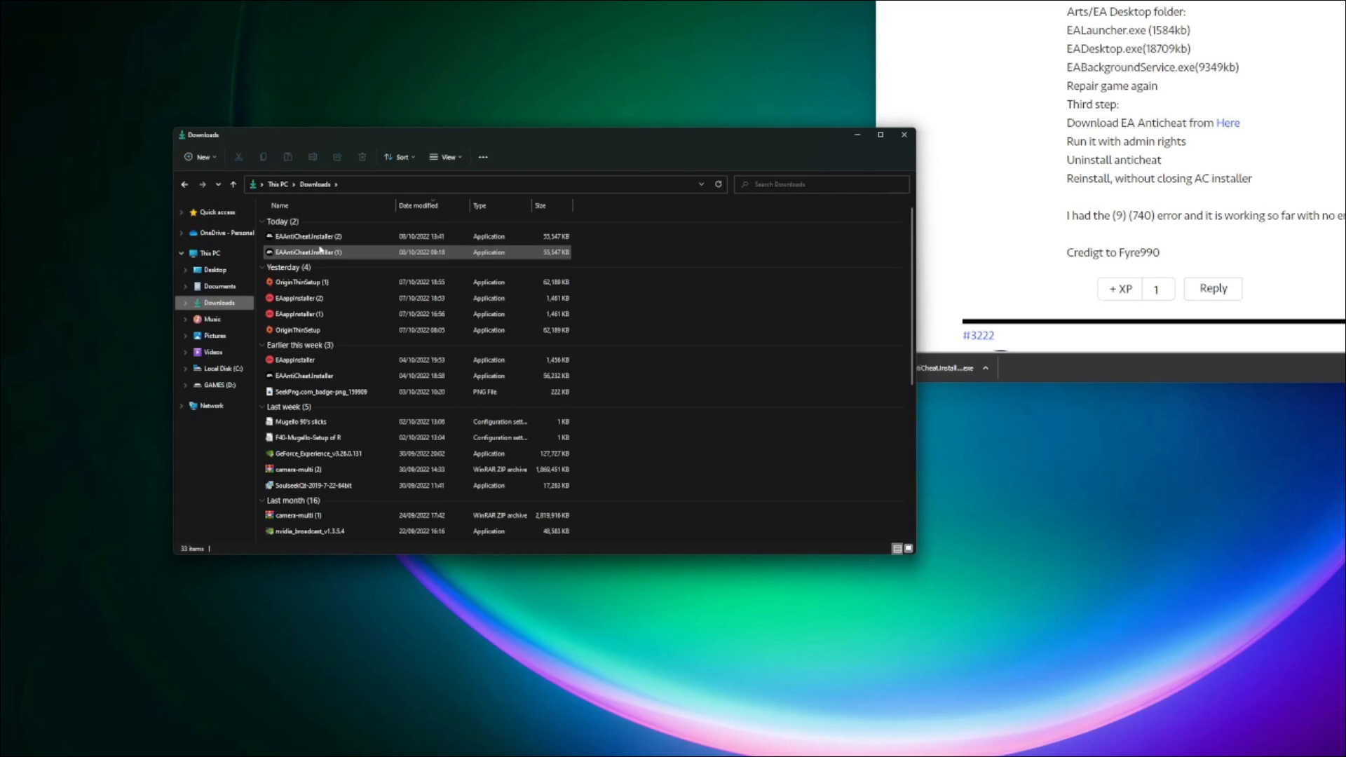
mouse_move(308, 251)
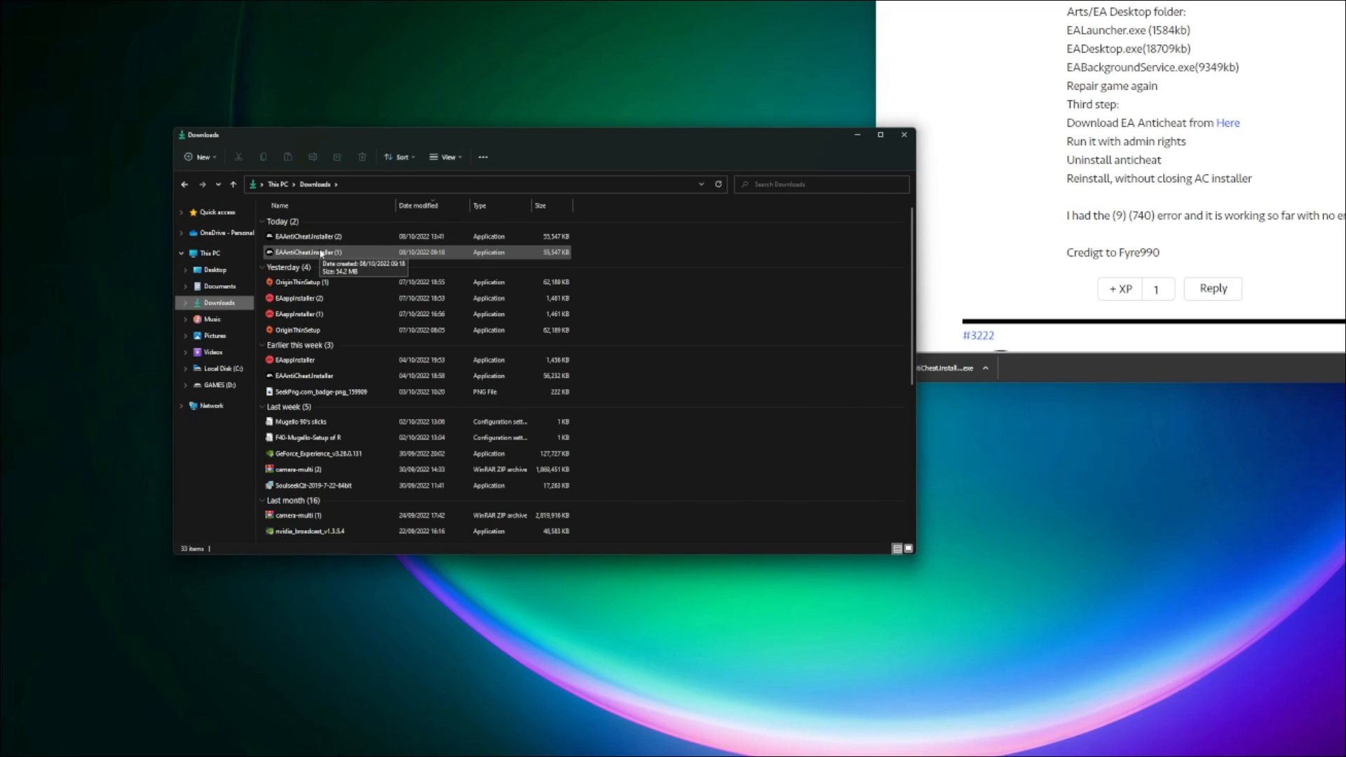
click(307, 235)
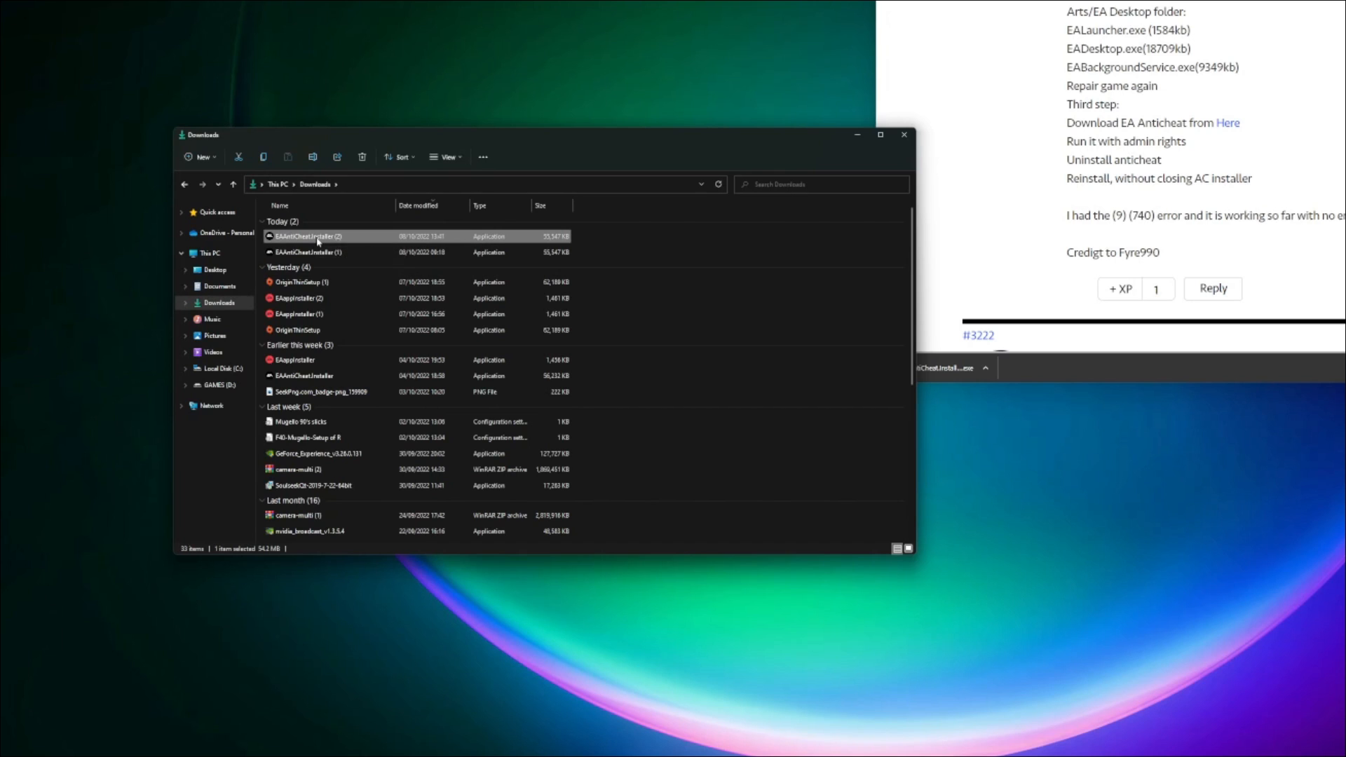
right_click(307, 236)
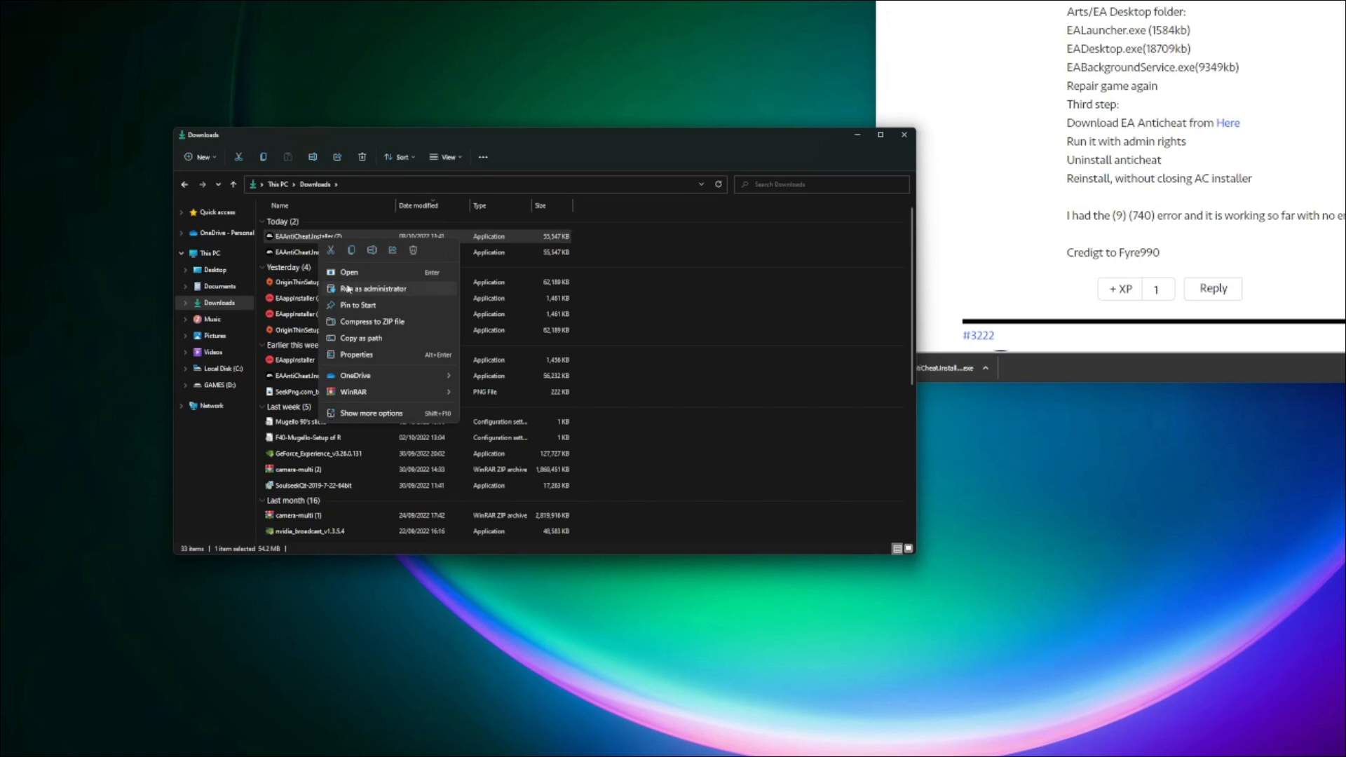
mouse_move(384, 289)
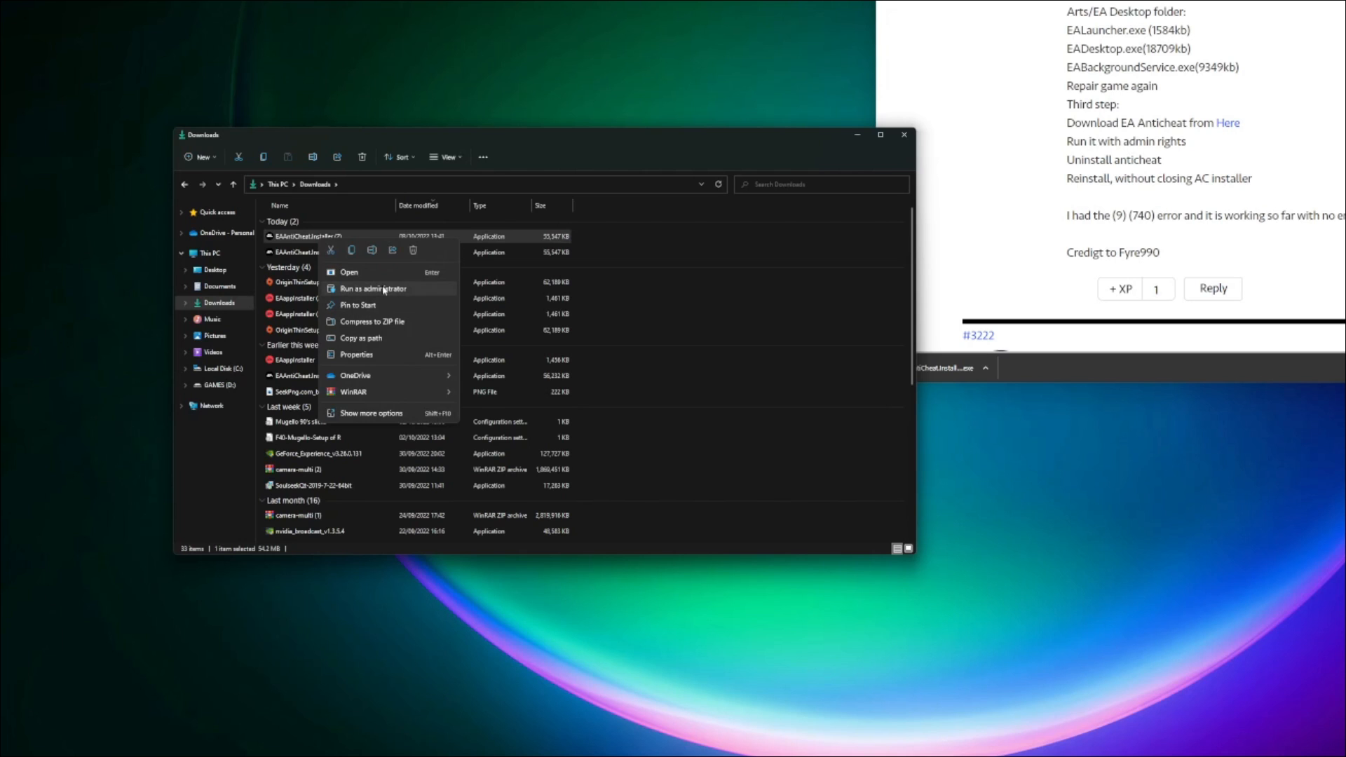
click(373, 289)
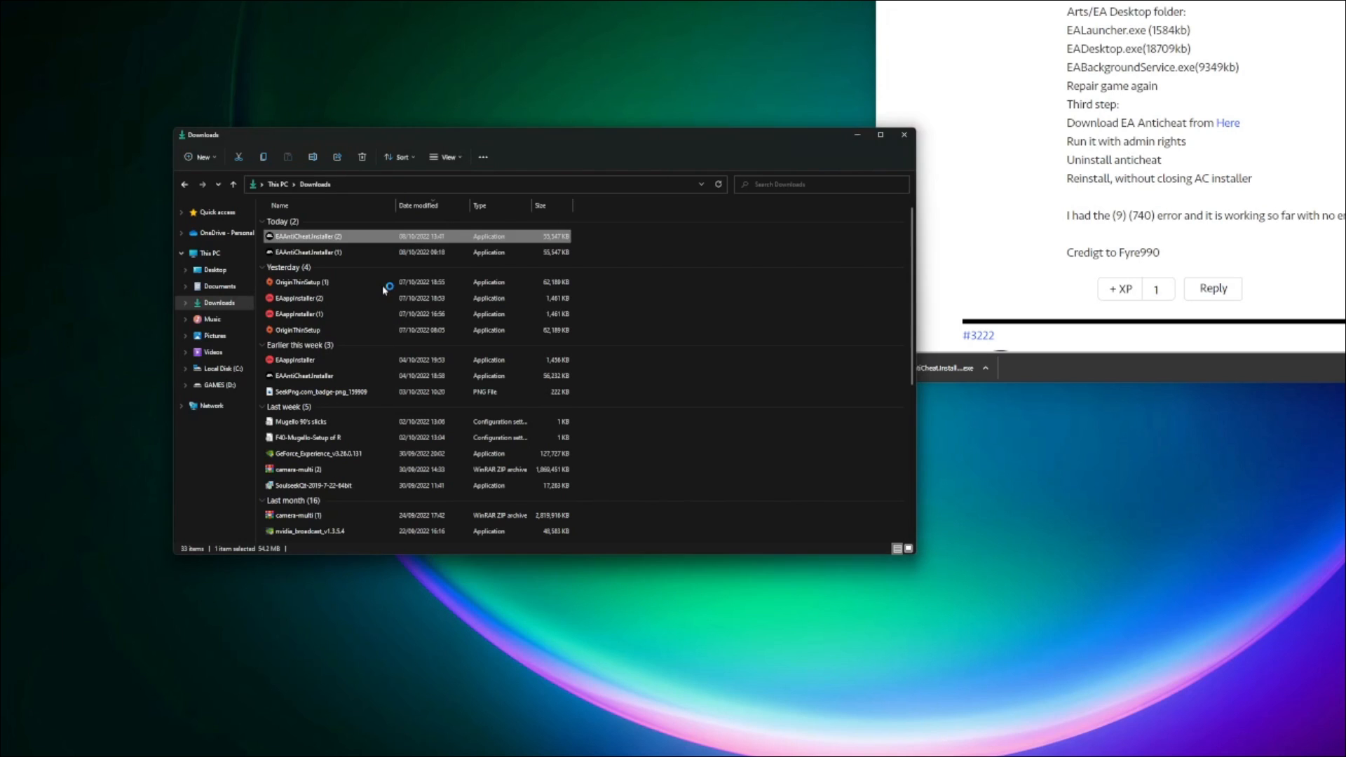
double_click(307, 235)
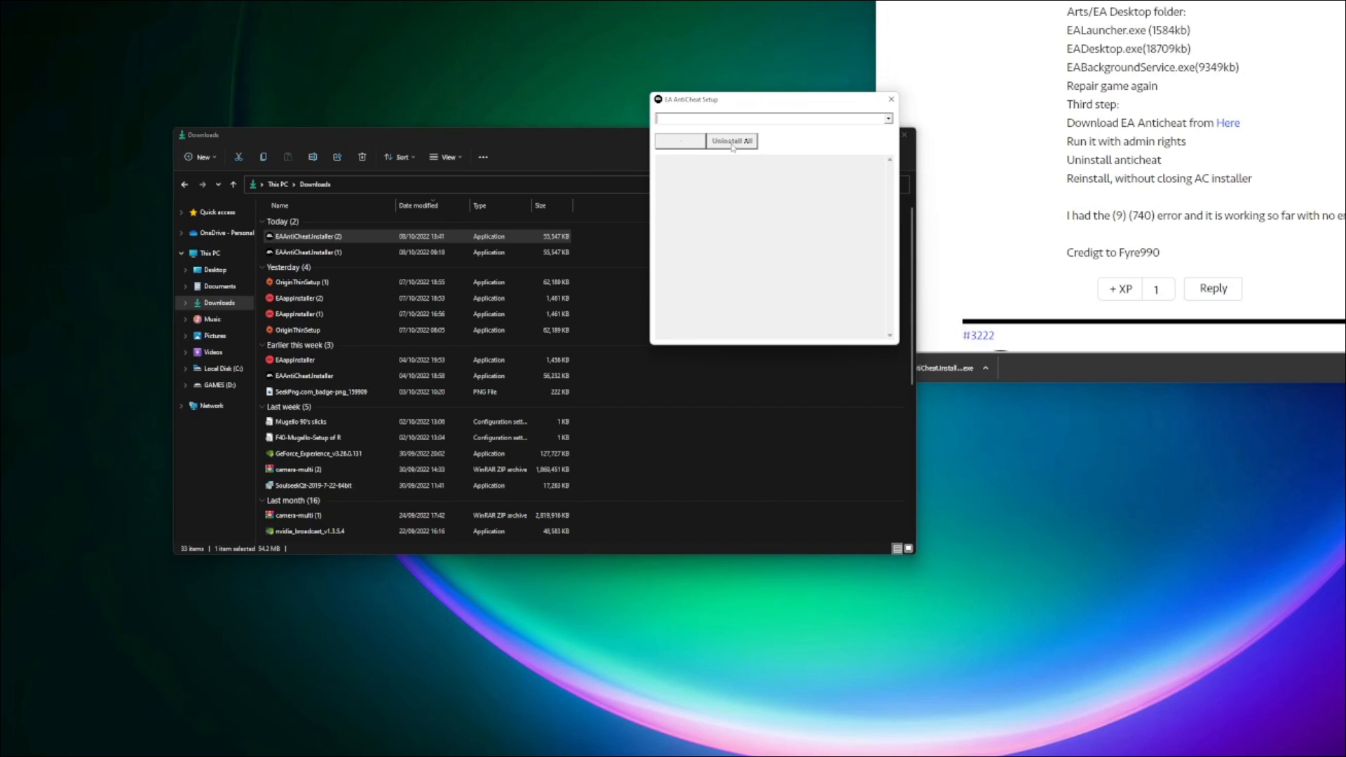
mouse_move(736, 160)
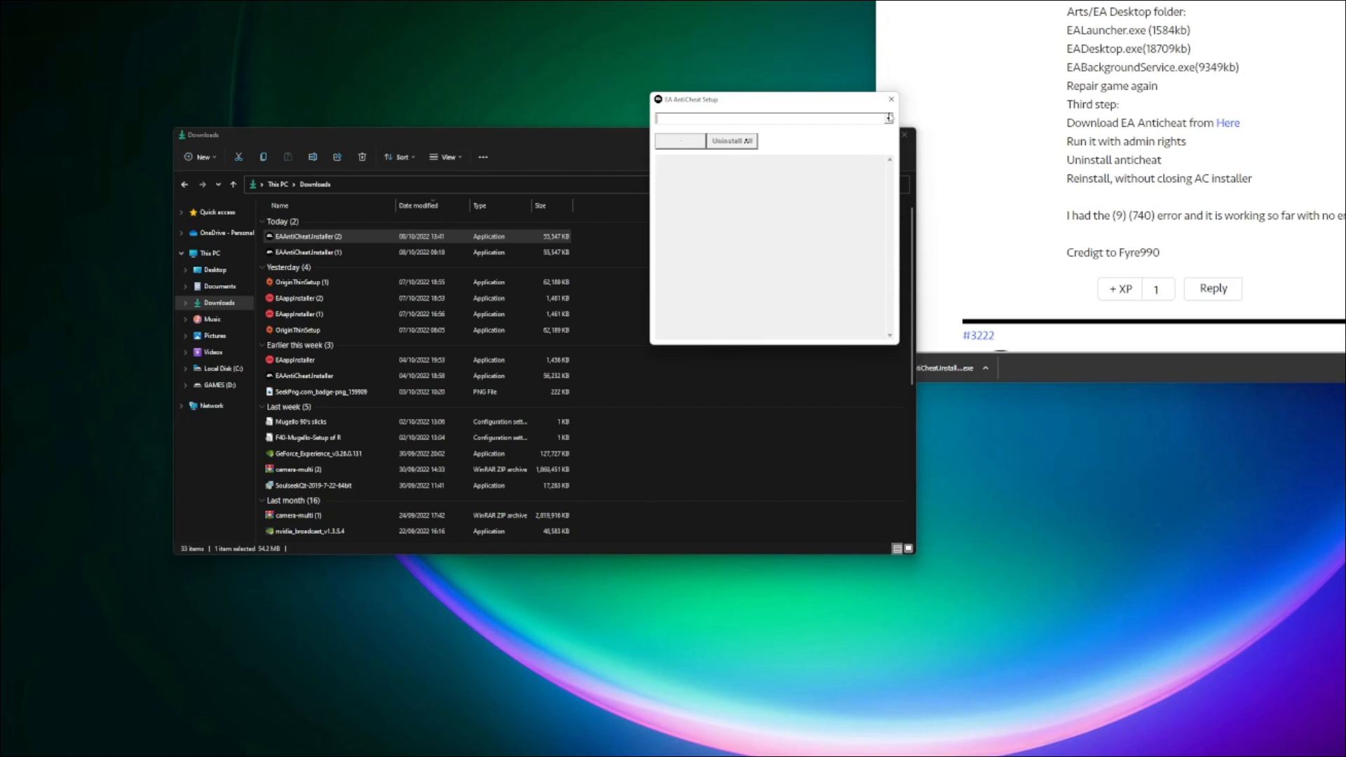
- Choose 'Installed: FIFA 23' in EA AntiCheat Setup and uninstall its anticheat
click(890, 117)
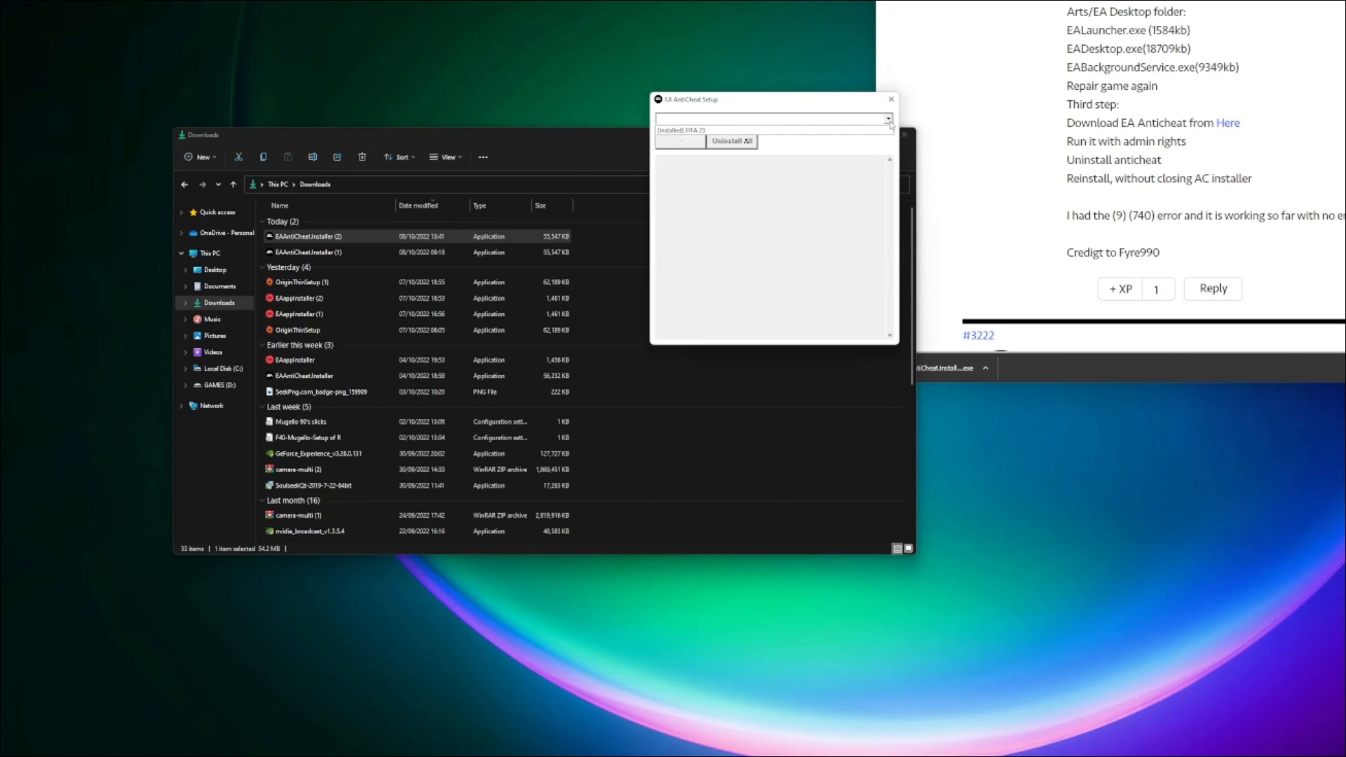
click(679, 132)
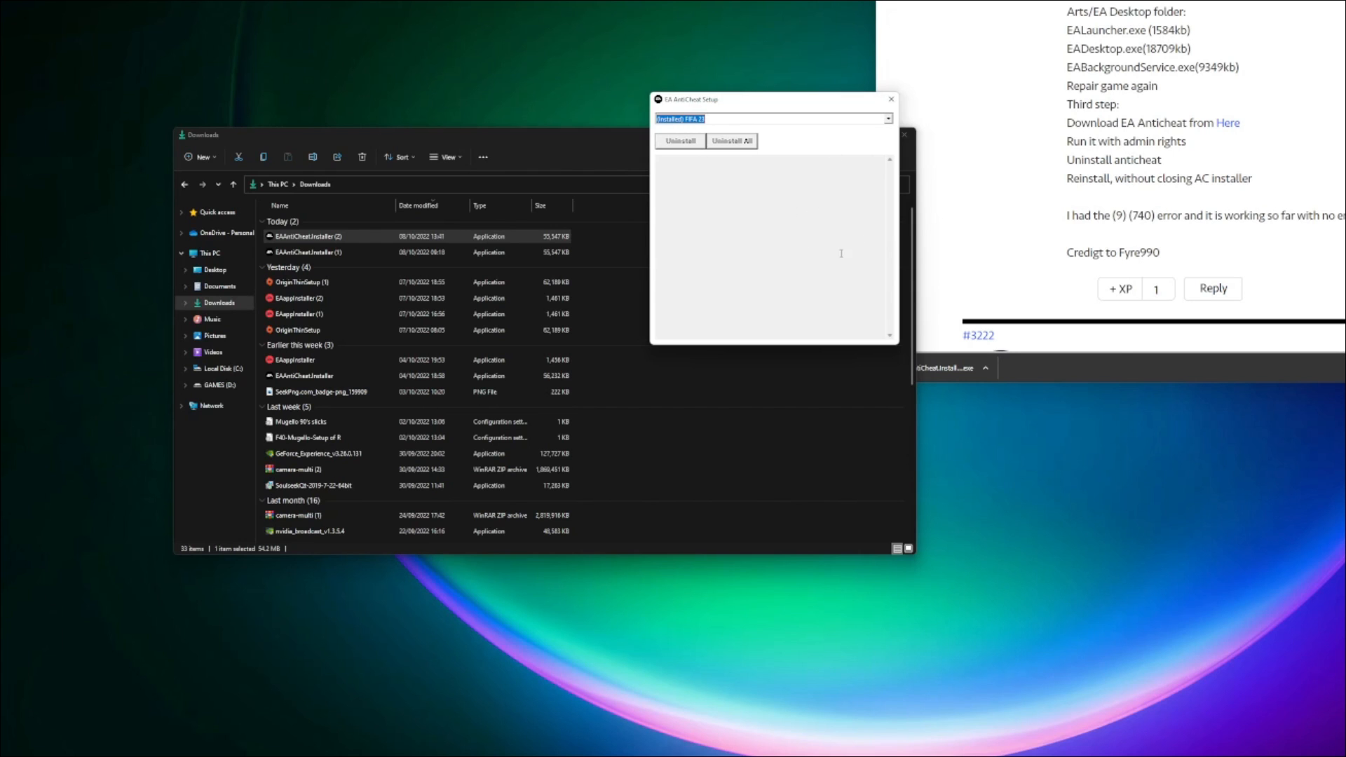
click(890, 98)
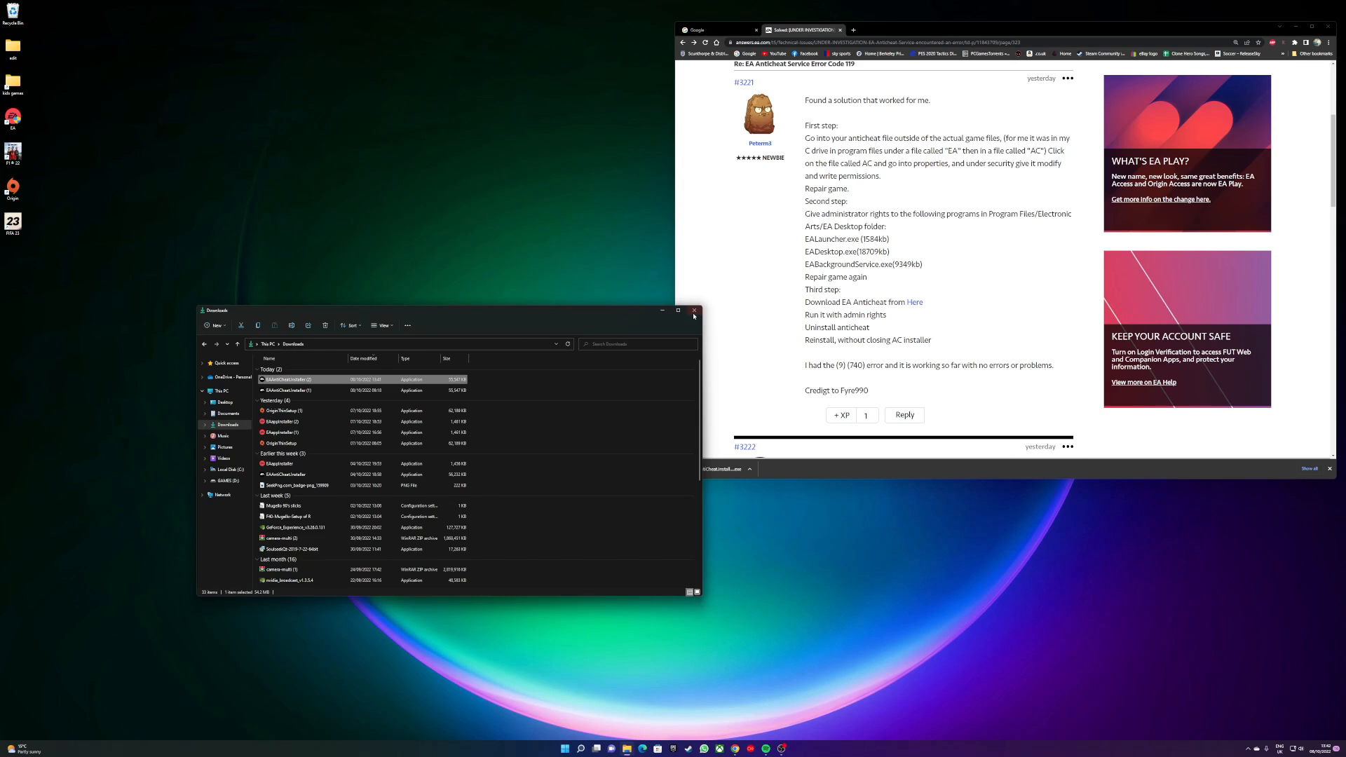
- Close the Downloads window and launch FIFA 23 from the EA app
click(662, 312)
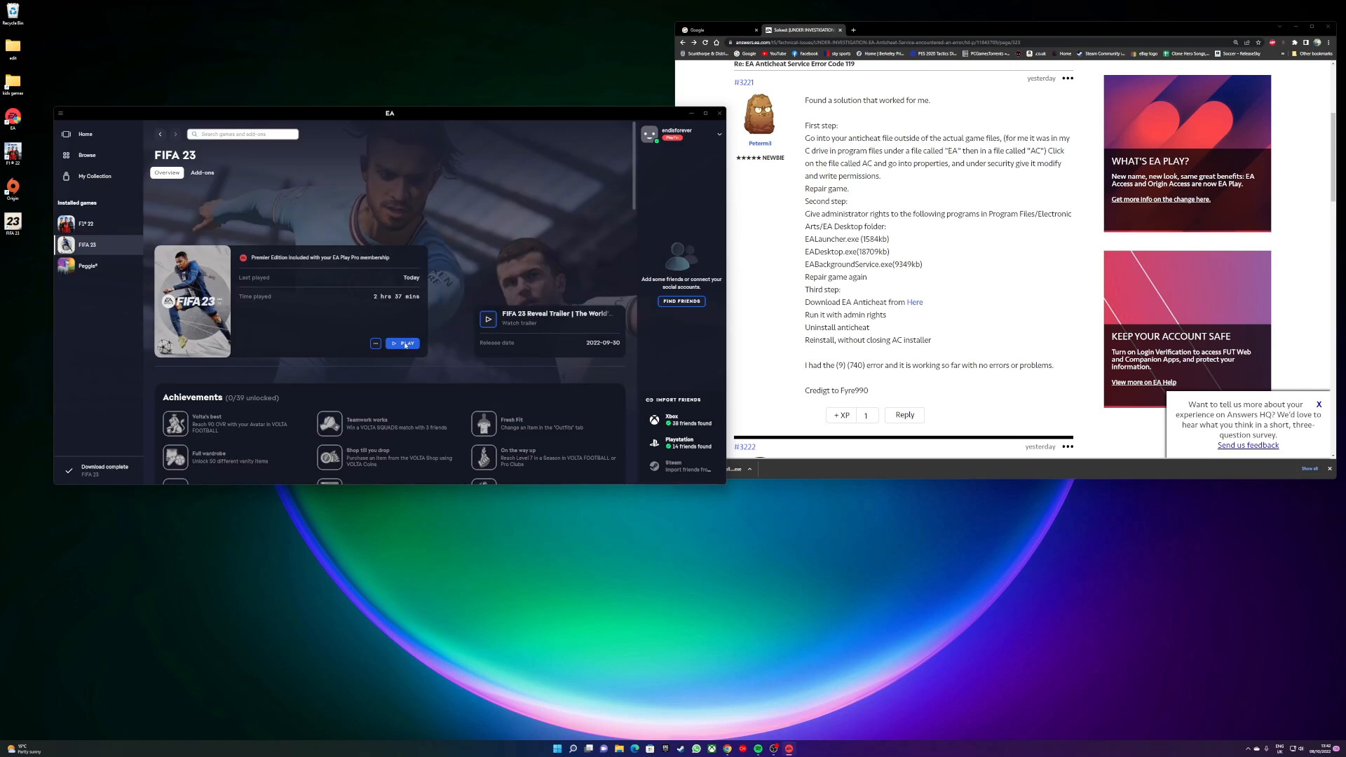
click(719, 112)
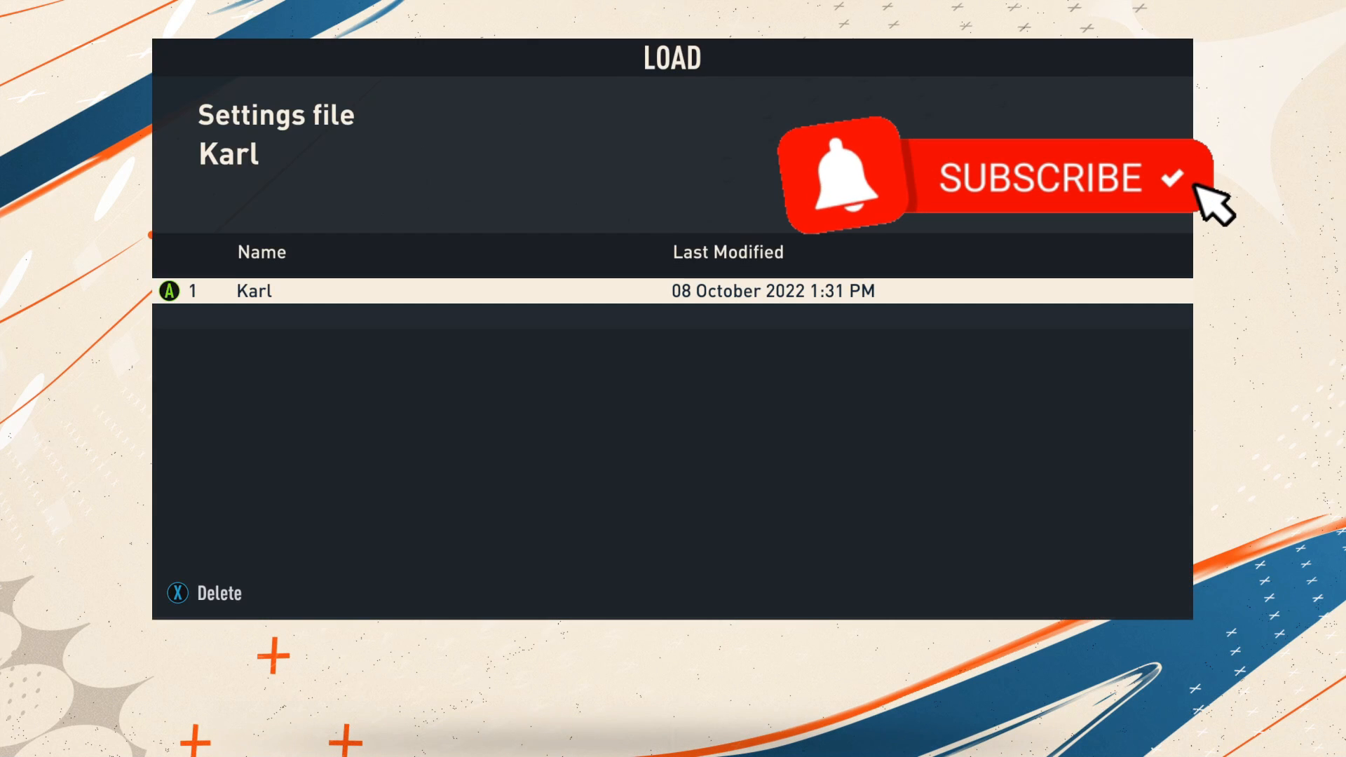
mouse_move(674, 381)
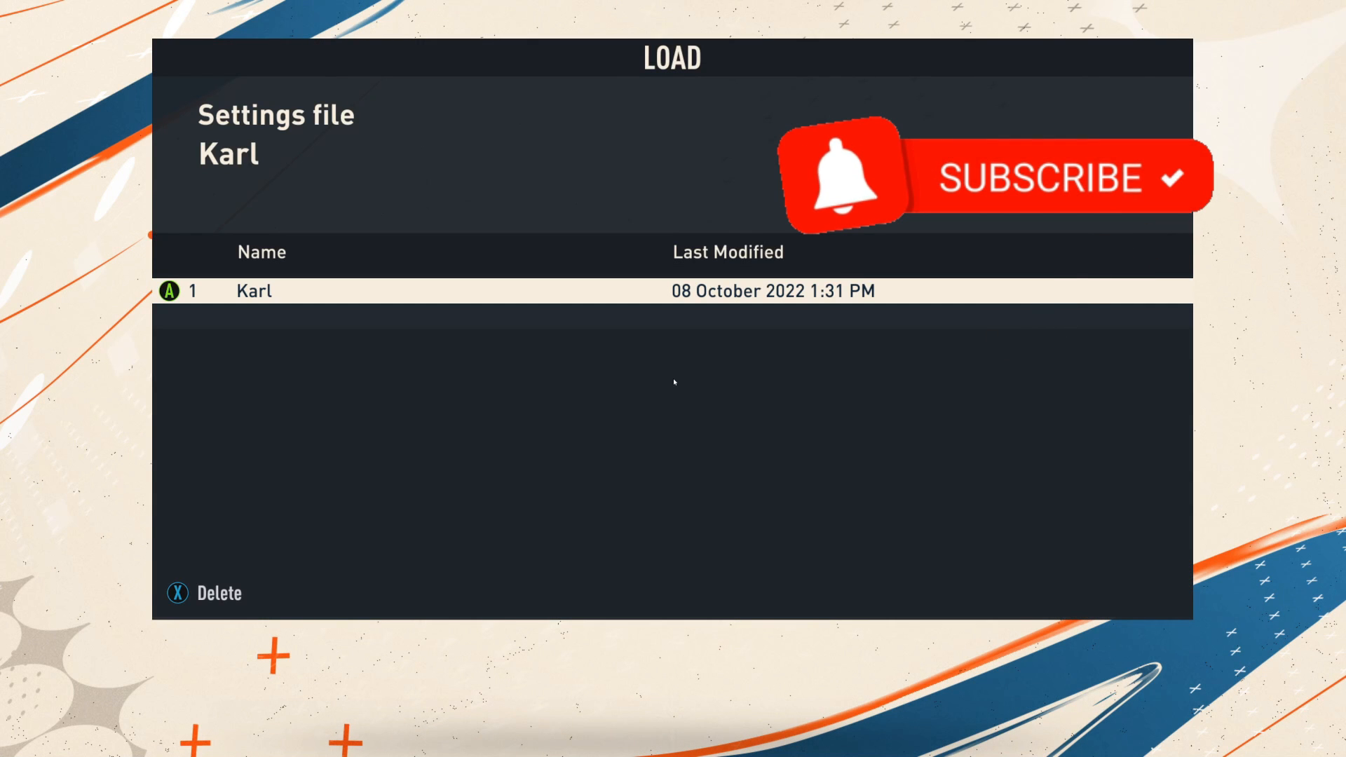